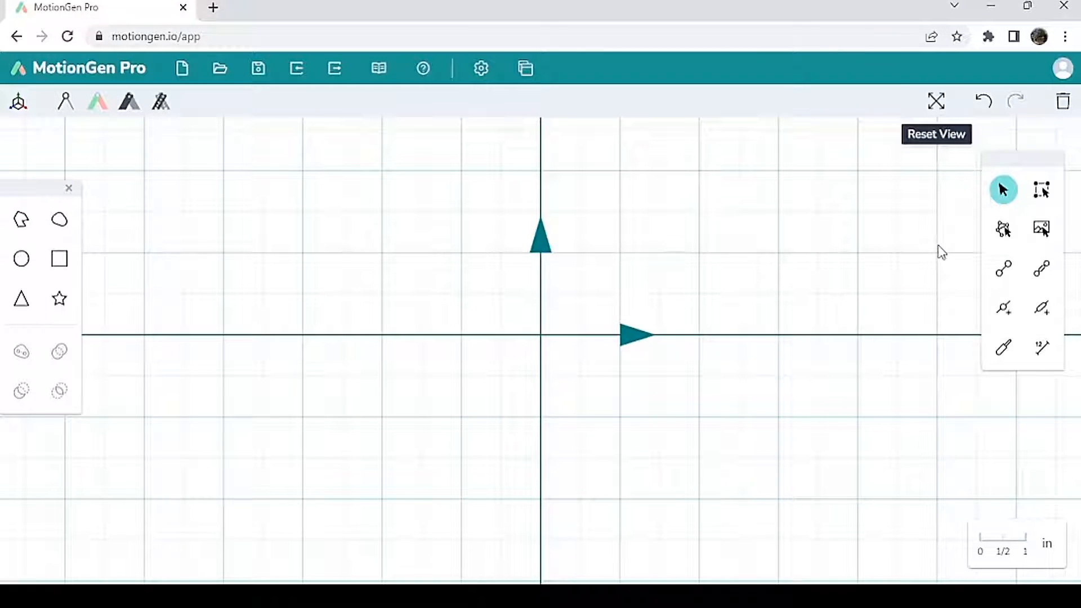
mouse_move(909, 268)
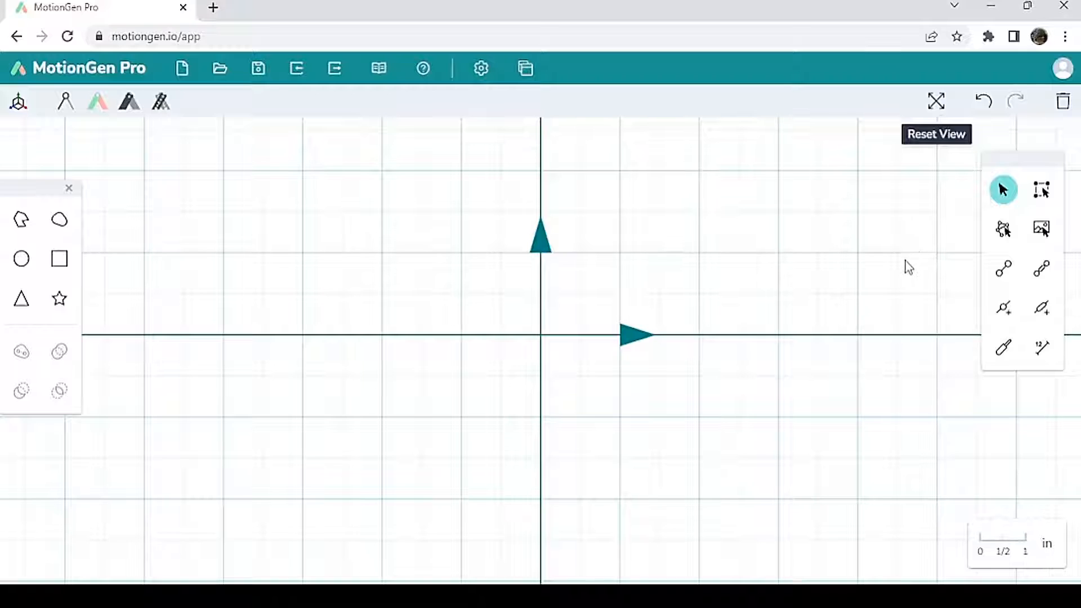
mouse_move(965, 192)
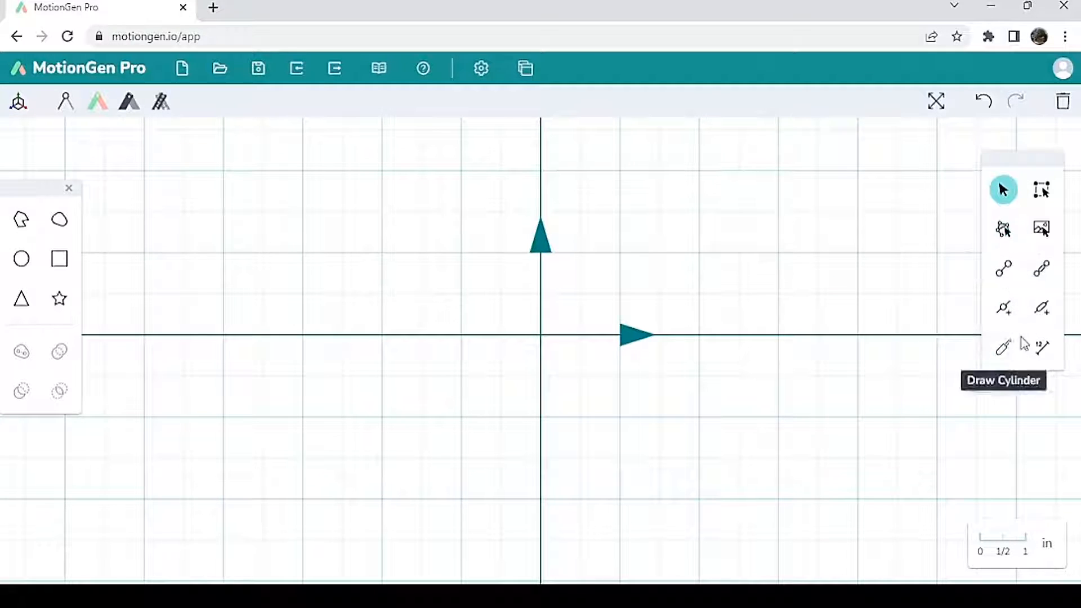
mouse_move(1042, 228)
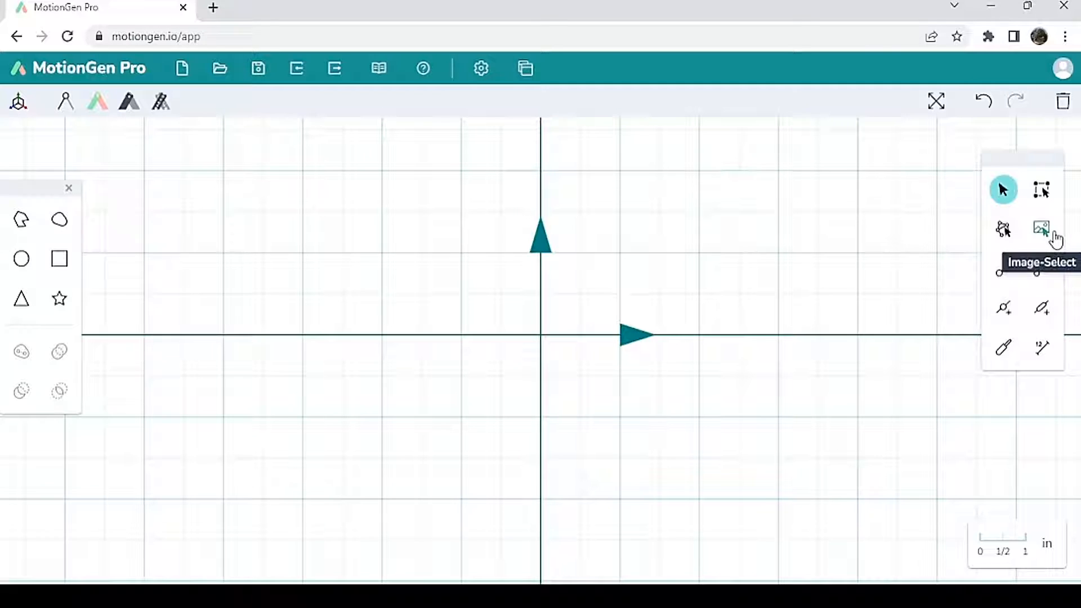
mouse_move(1055, 204)
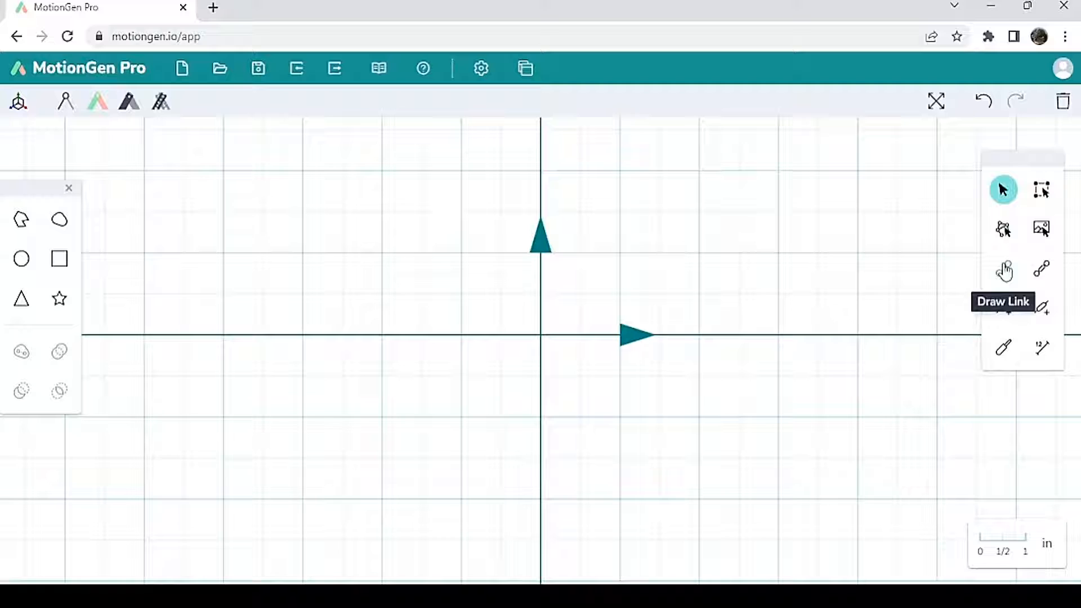
mouse_move(1003, 308)
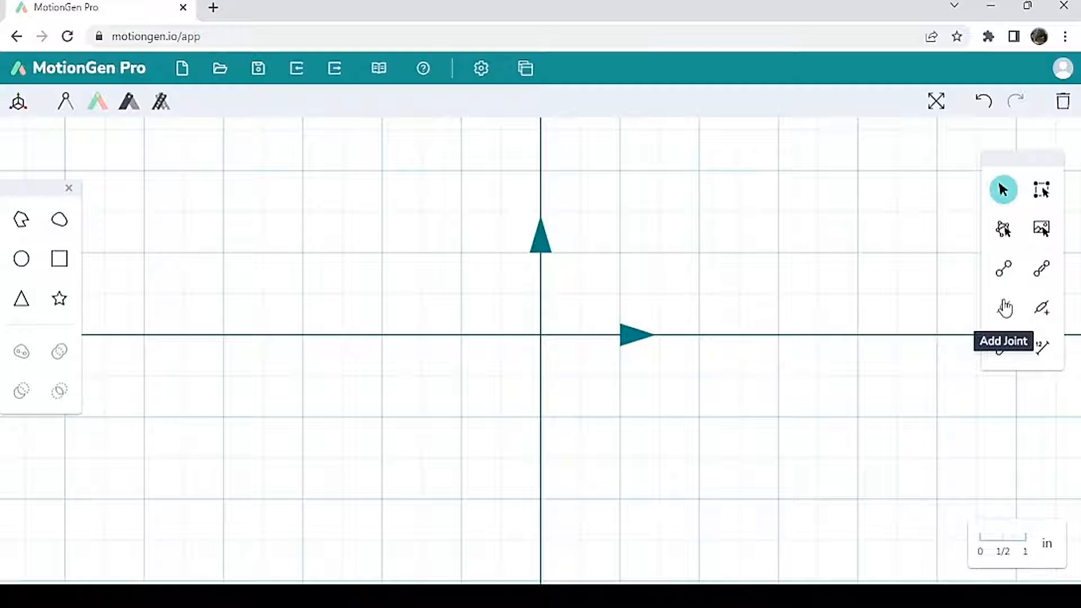
mouse_move(993, 257)
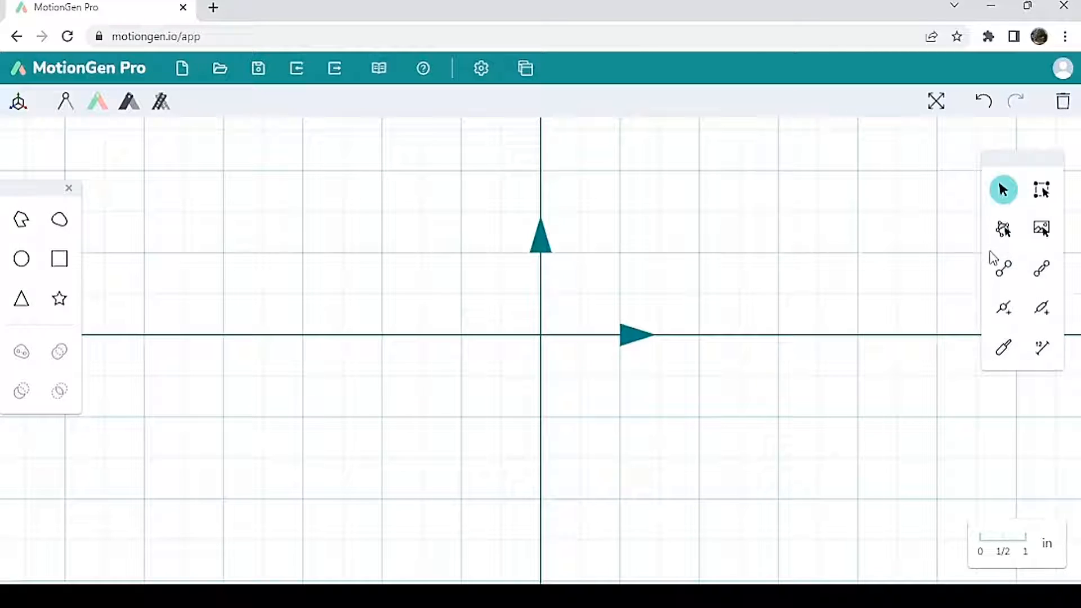
mouse_move(1003, 191)
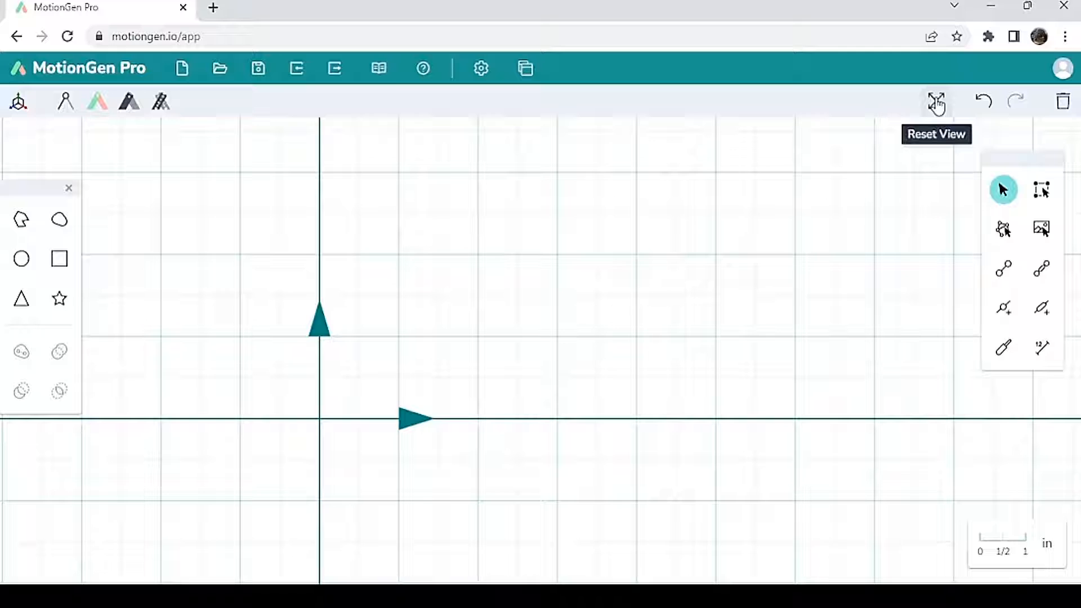
Step: Draw link L1 horizontally along the x-axis from the origin
left_click(936, 101)
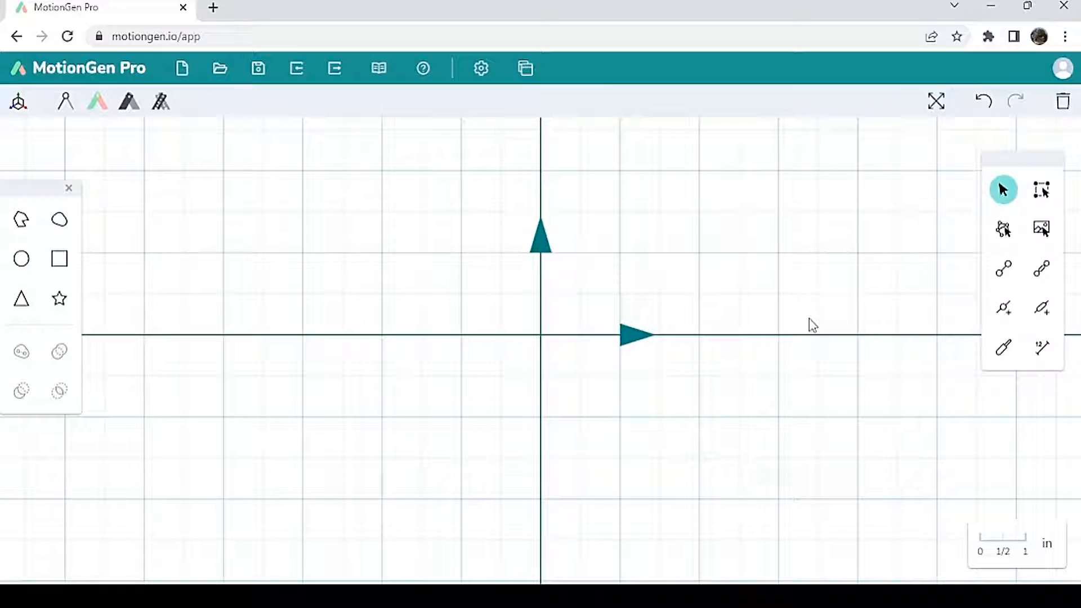
mouse_move(806, 349)
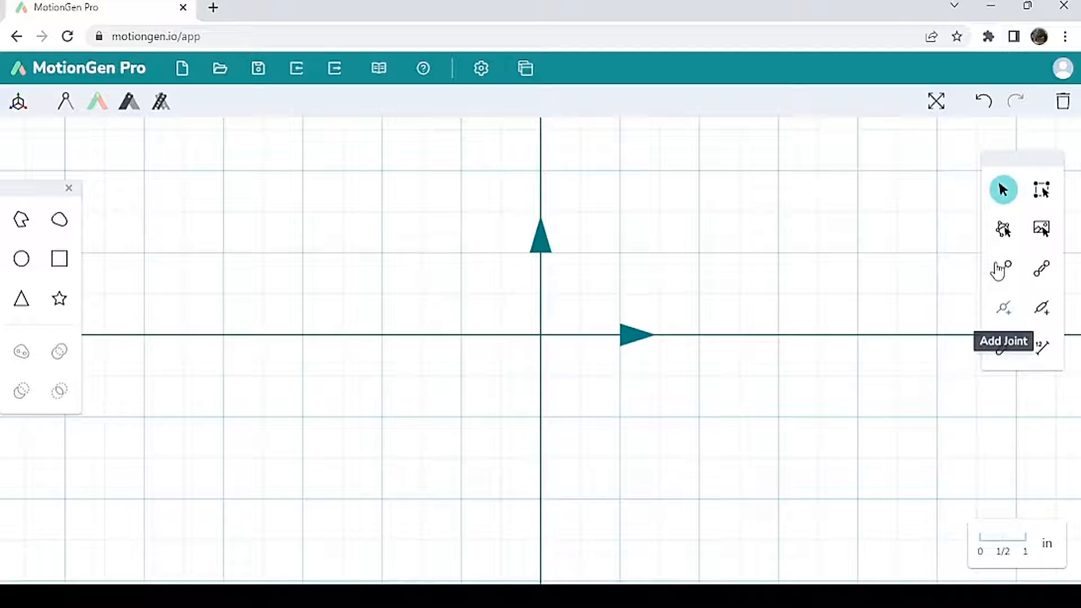
left_click(1003, 268)
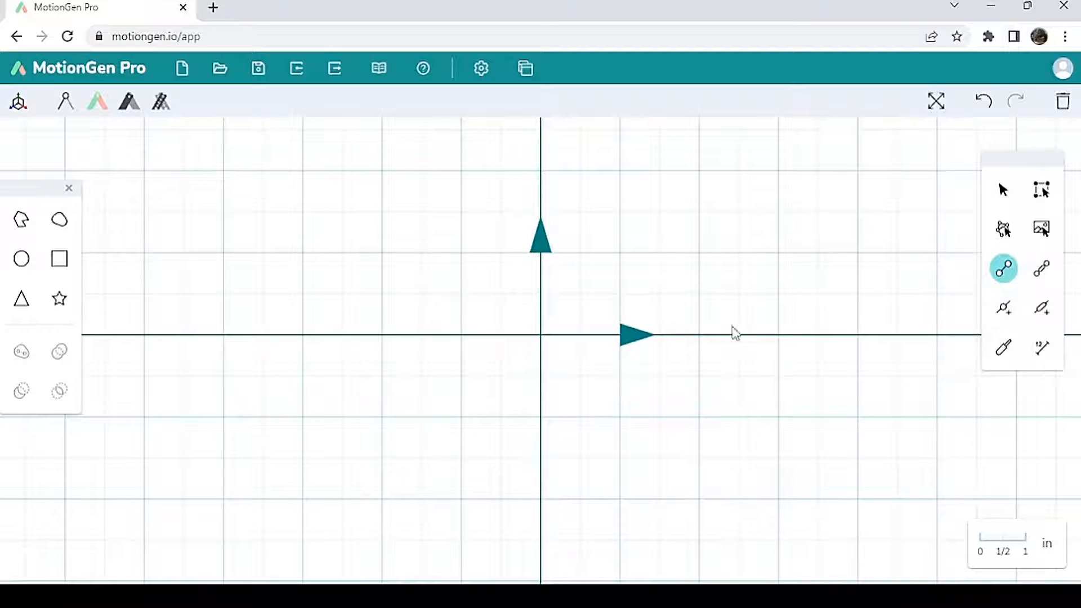
mouse_move(545, 345)
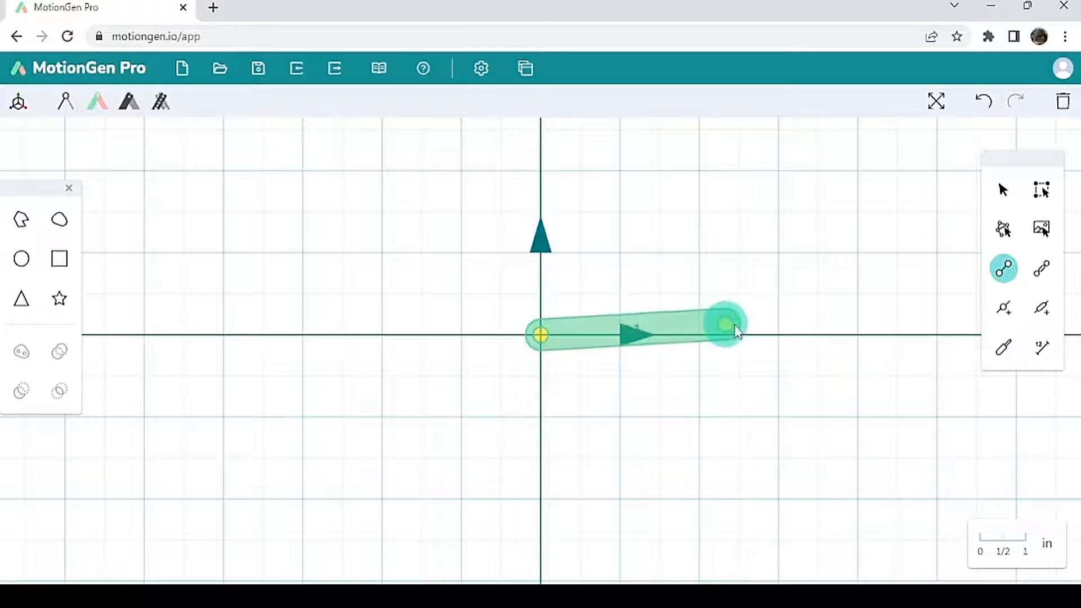
left_click_drag(727, 326, 868, 338)
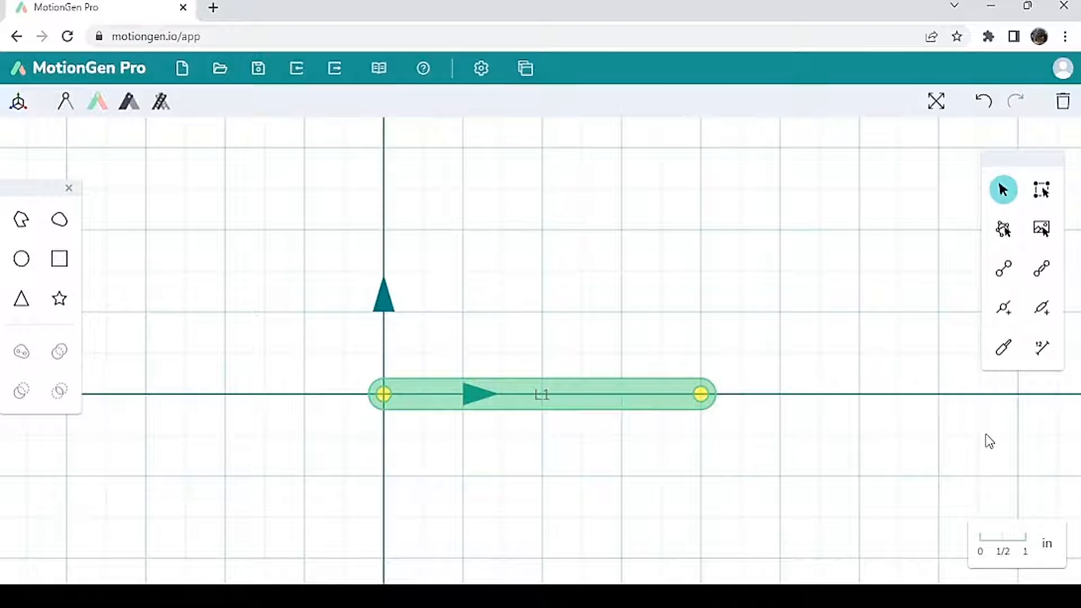
Step: Draw links L2 and L3 from L1's end joints up to a shared apex, closing a triangle
left_click(1003, 268)
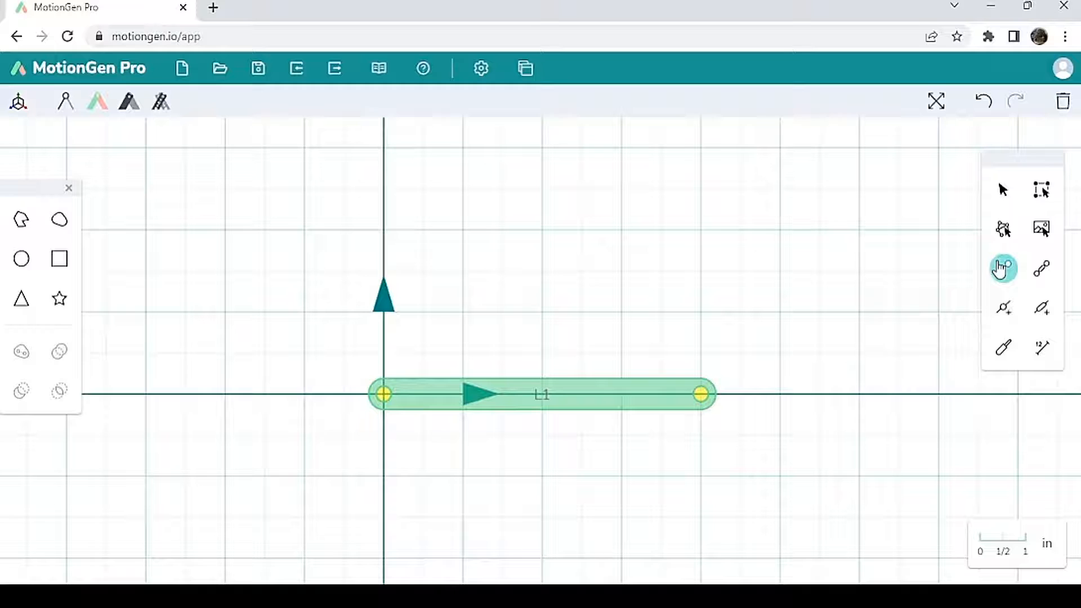
left_click(1004, 268)
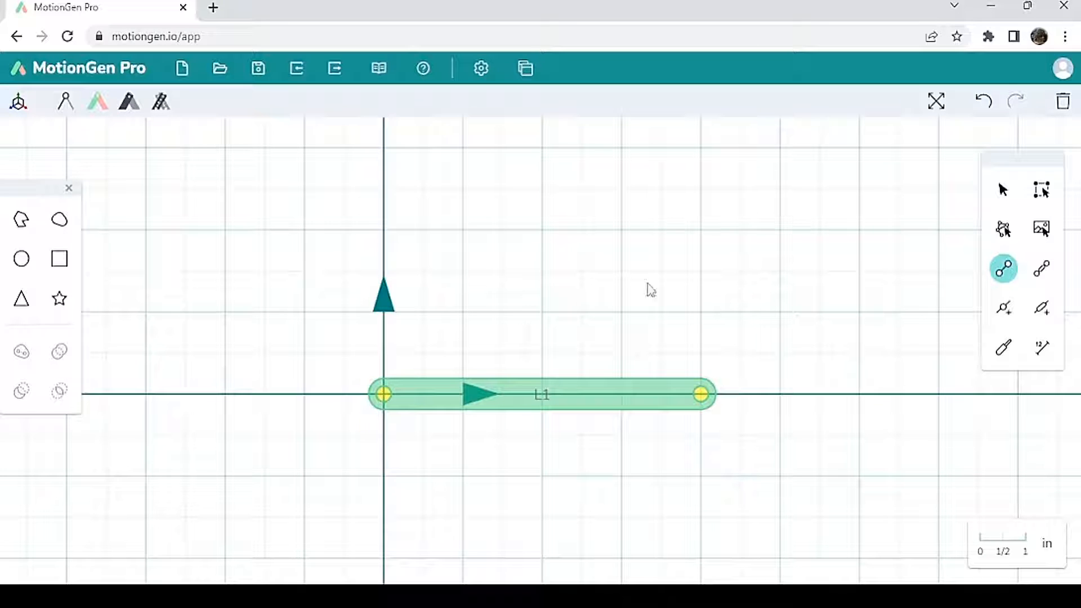
mouse_move(867, 285)
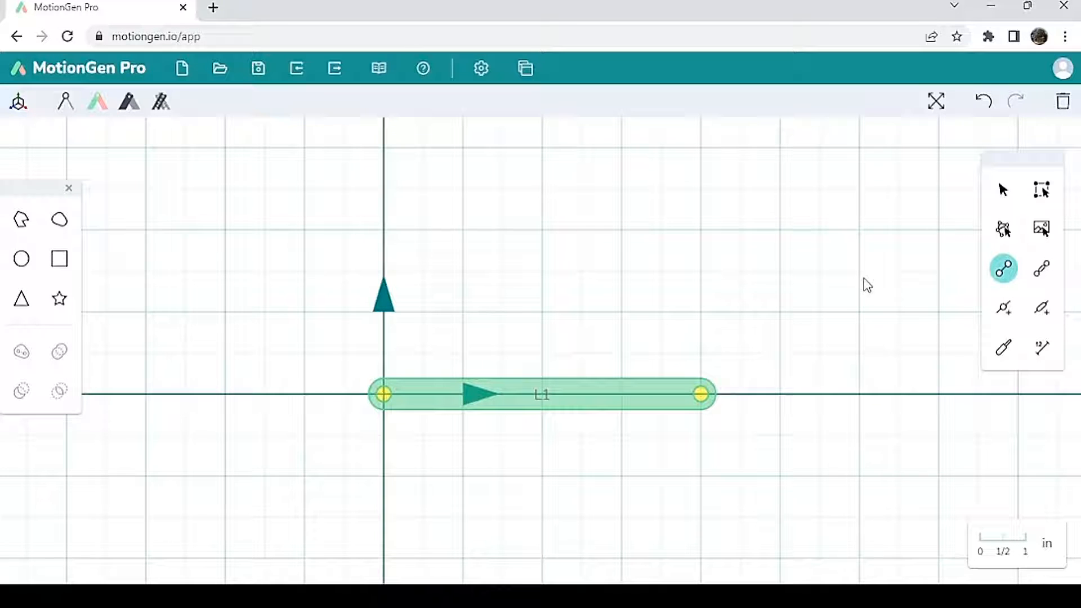
mouse_move(440, 358)
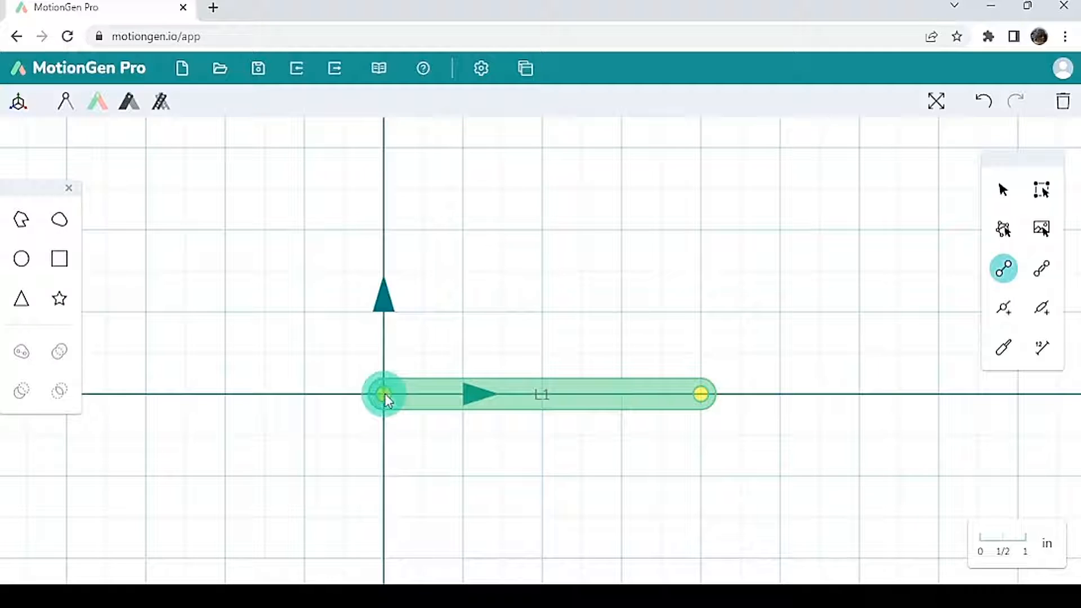
left_click_drag(384, 394, 542, 240)
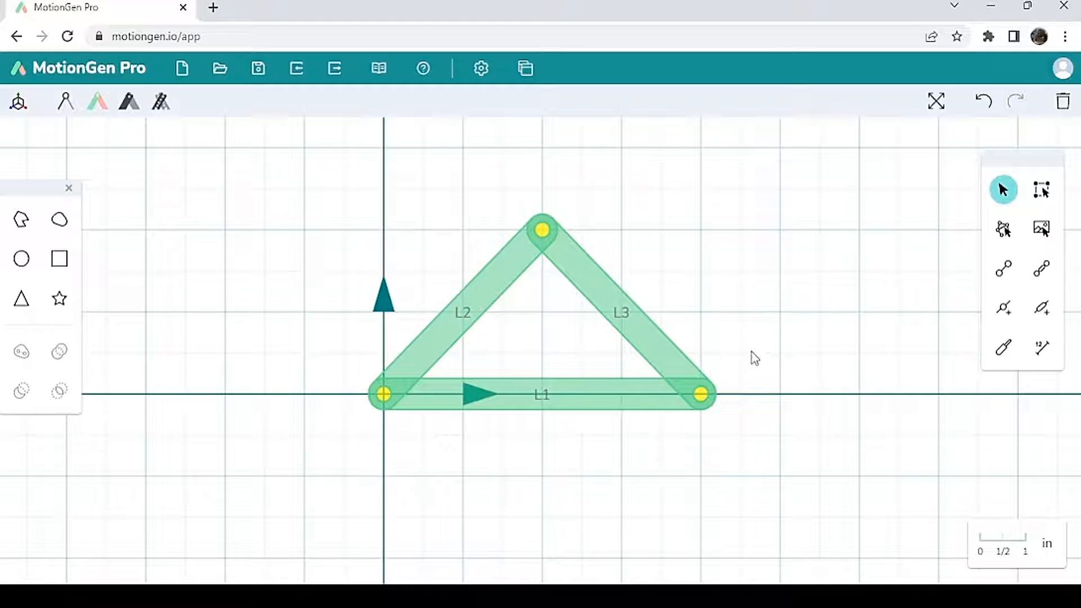
mouse_move(730, 423)
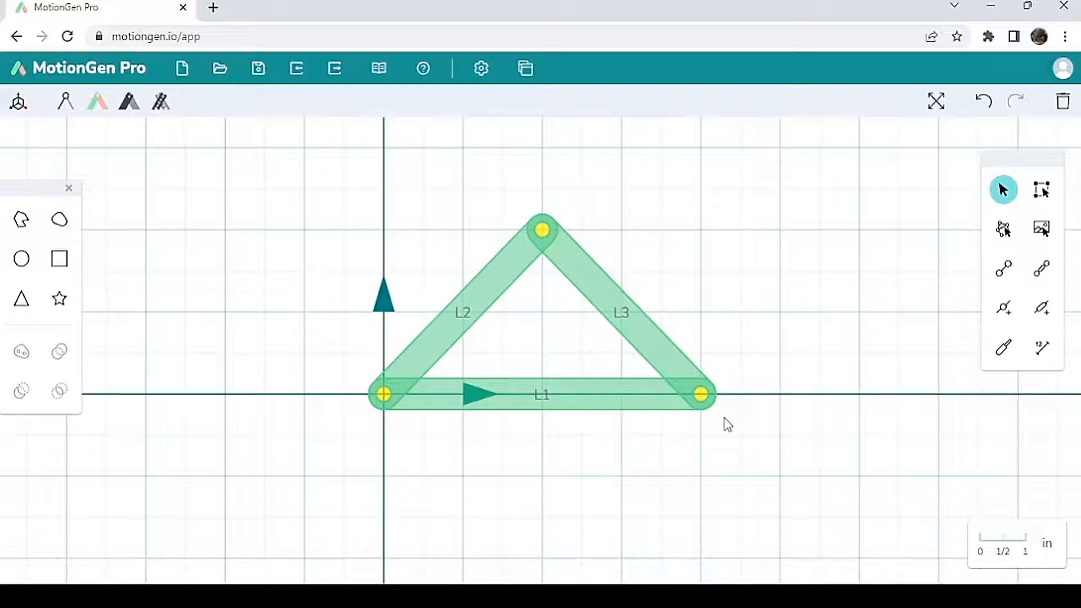
mouse_move(711, 415)
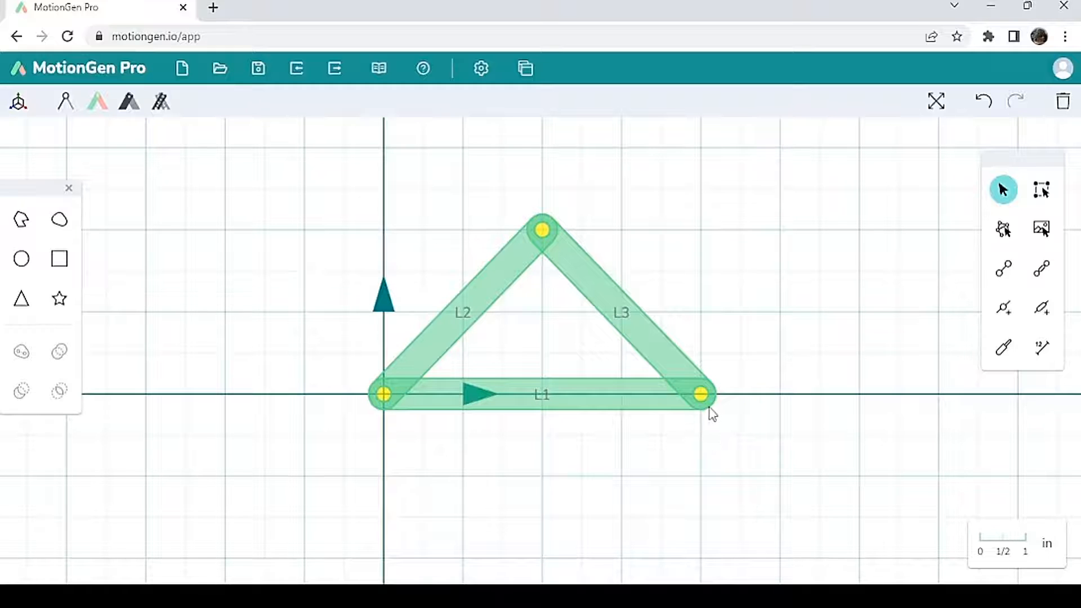
mouse_move(705, 451)
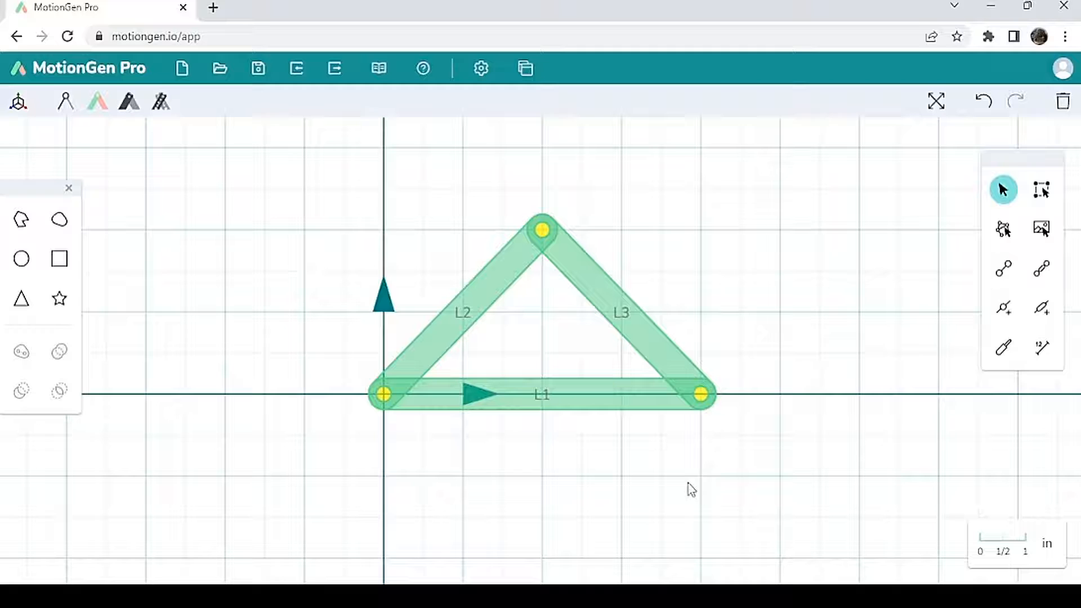
mouse_move(1065, 102)
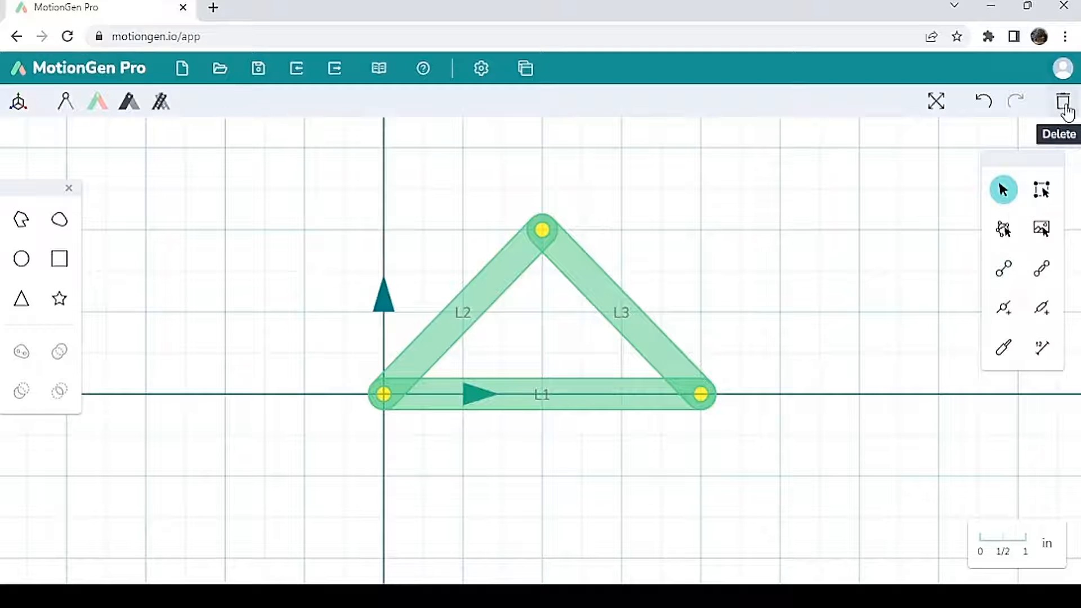
Step: Clear all links so only the grid and axes remain
left_click(1064, 102)
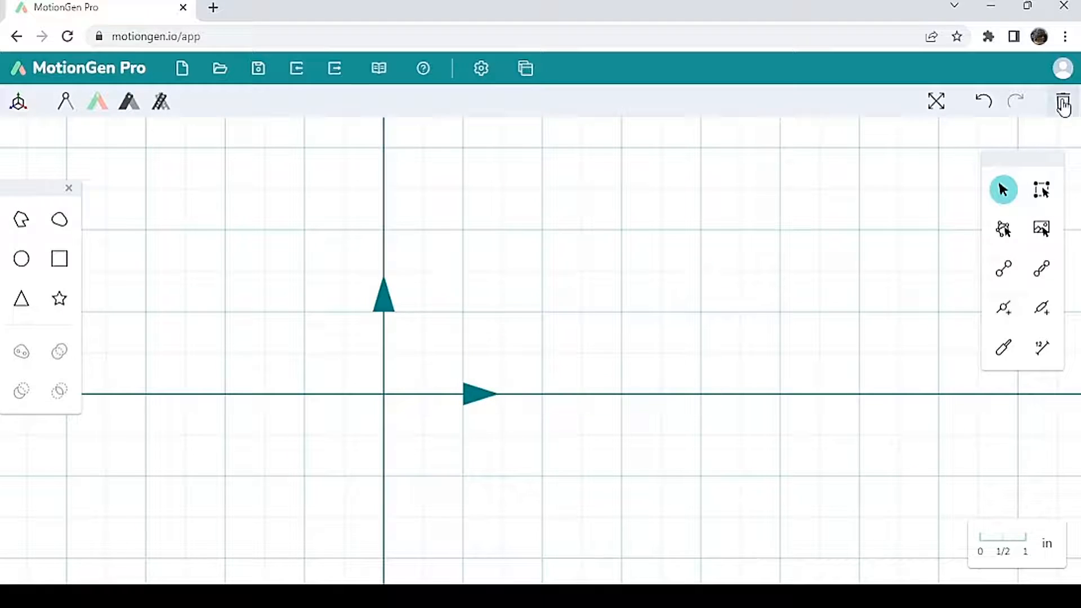
mouse_move(978, 286)
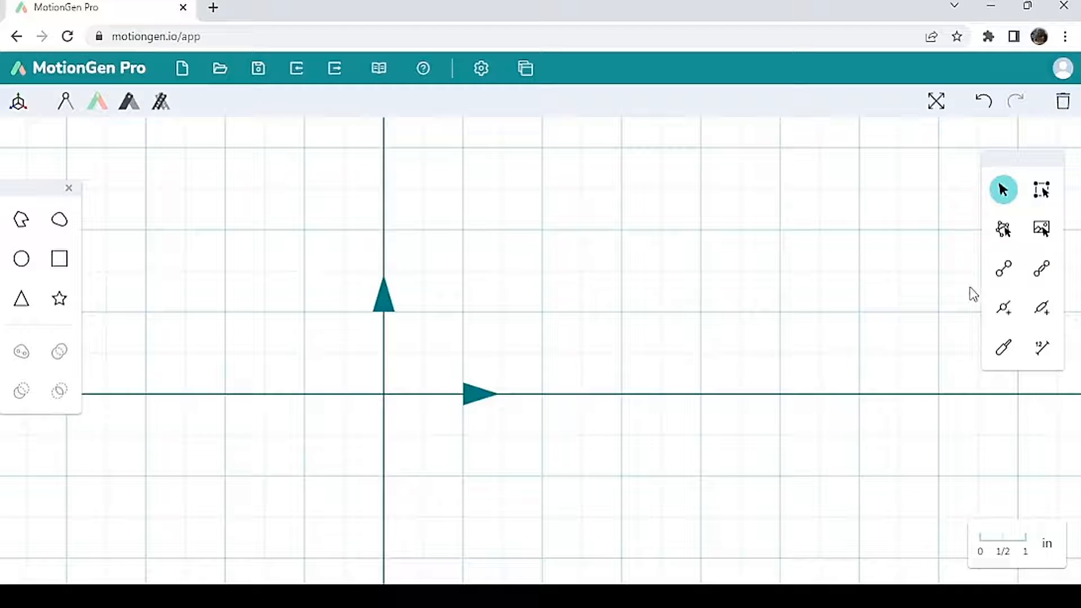
mouse_move(960, 348)
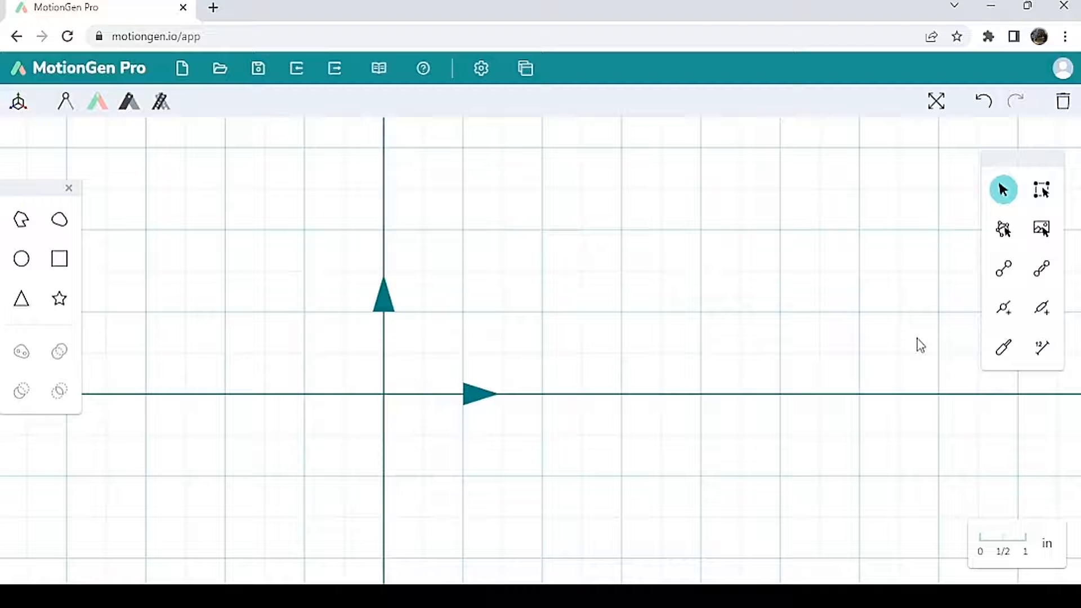
mouse_move(1003, 269)
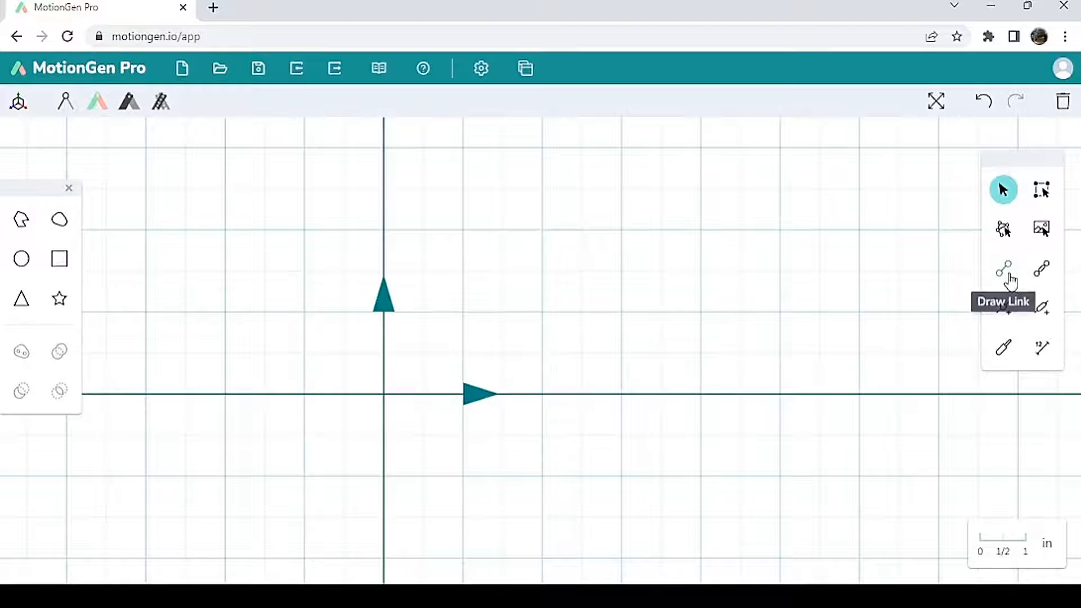
Step: Draw L1, L2 and L3 as an open chain whose outer ends rest on the x-axis
left_click(1002, 268)
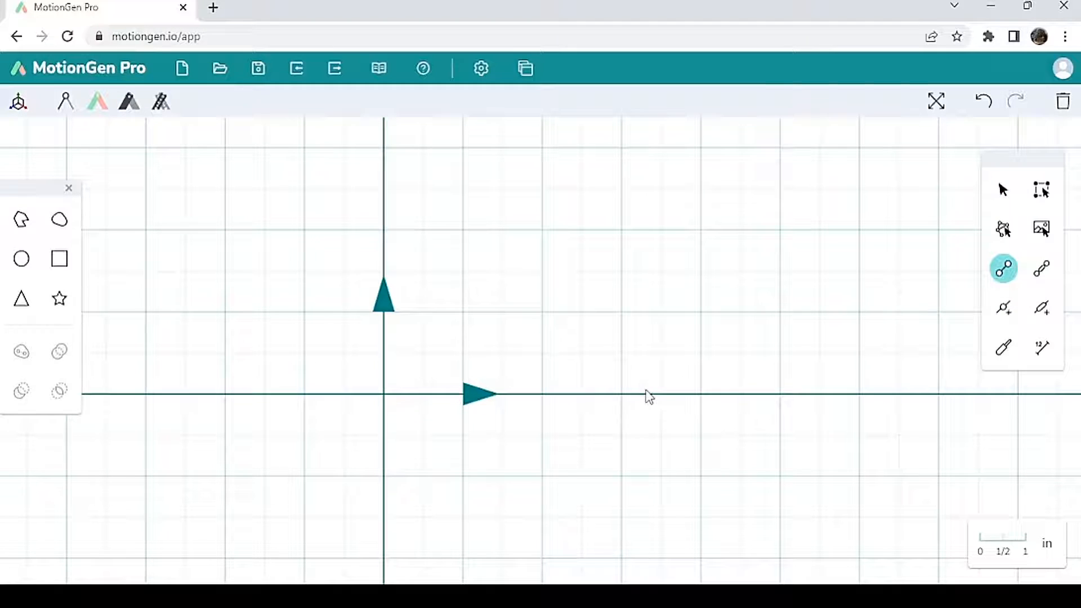
mouse_move(623, 401)
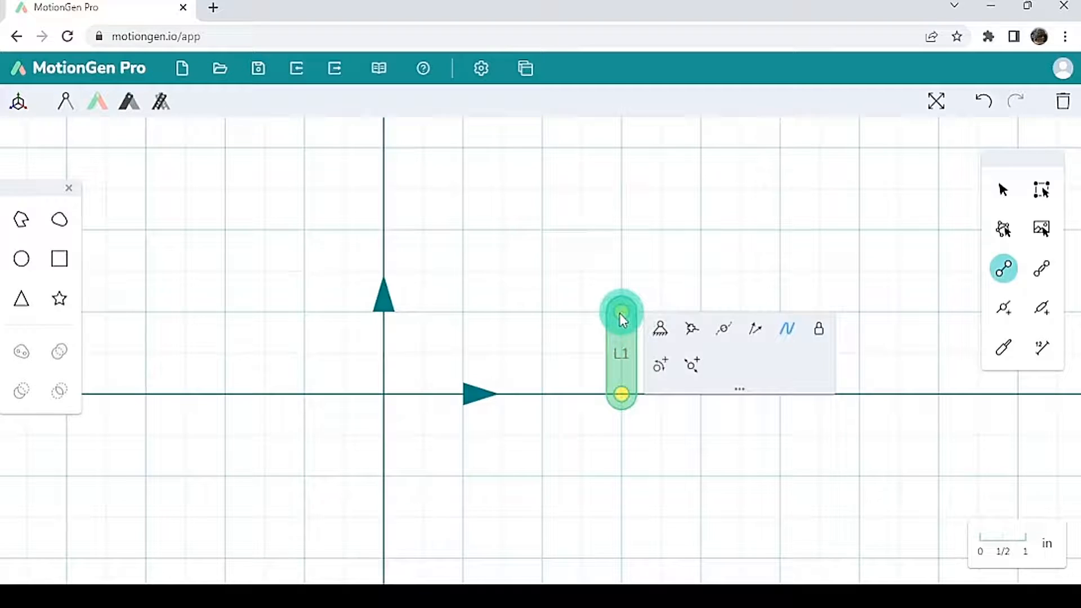
left_click_drag(620, 312, 779, 231)
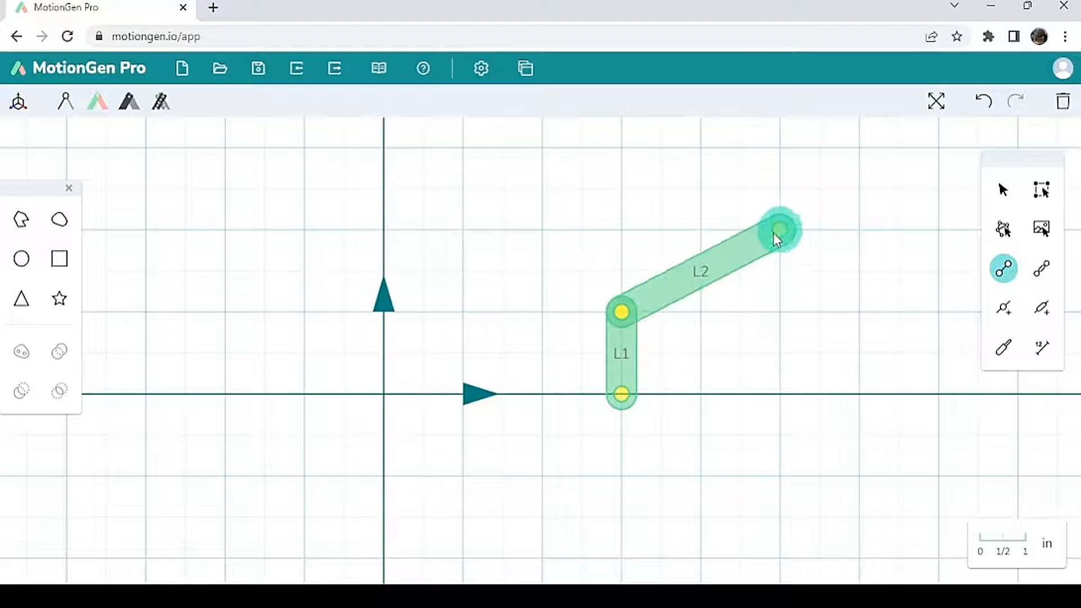
left_click(780, 230)
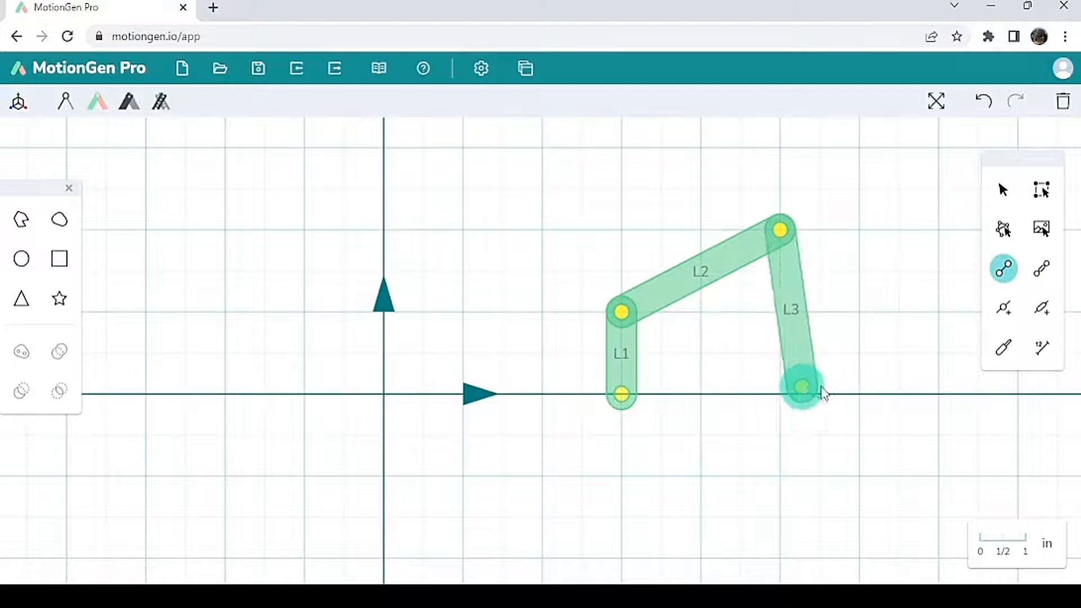
left_click_drag(802, 386, 858, 394)
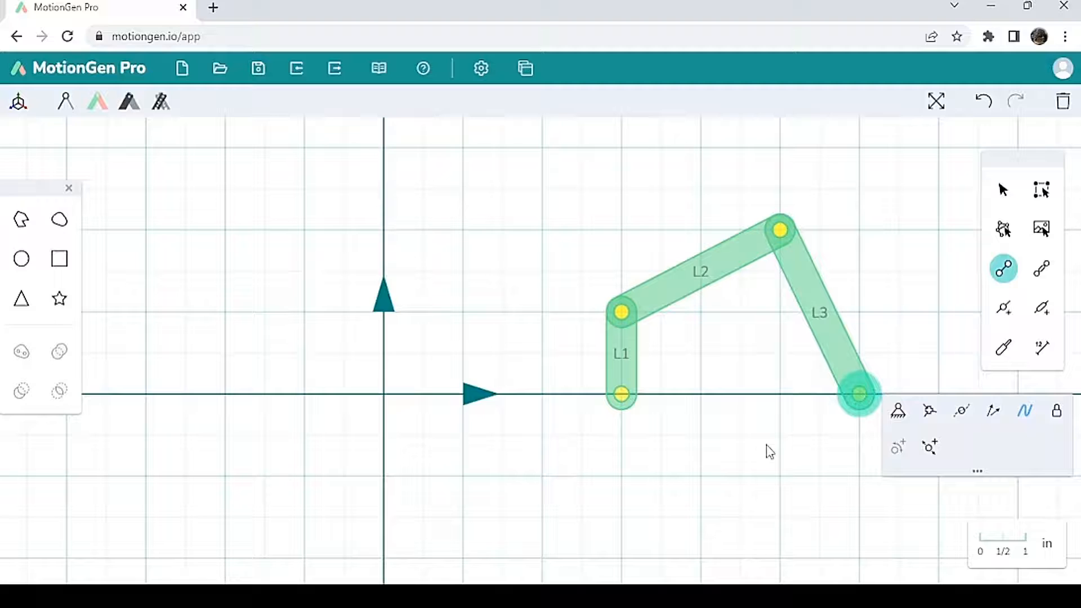
left_click(1003, 189)
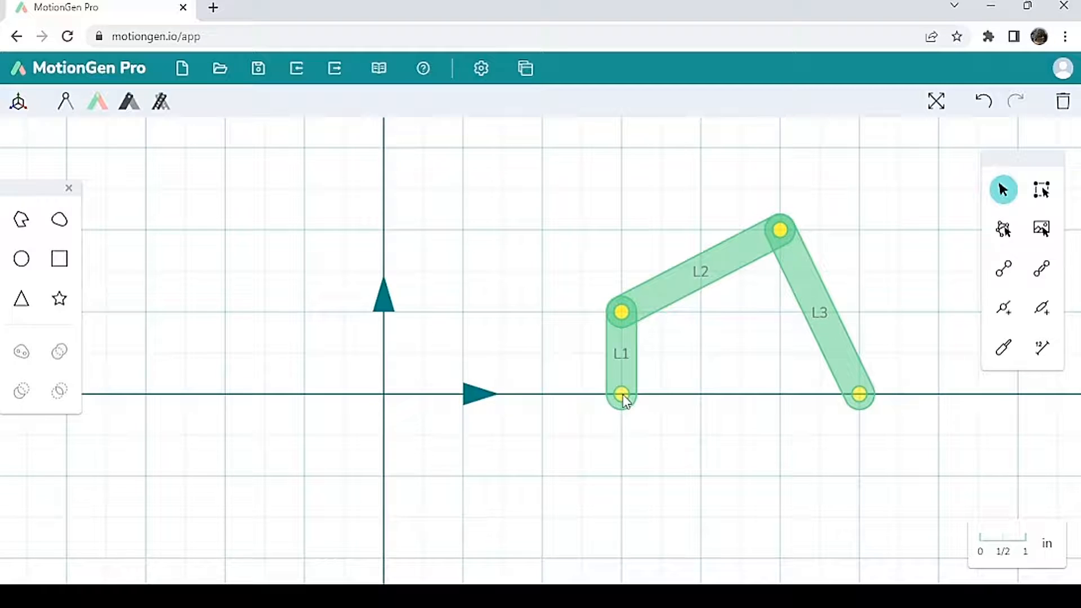
Step: Ground the bottom joints of L1 and L3, creating ground link L4 for a four-bar linkage
left_click(619, 394)
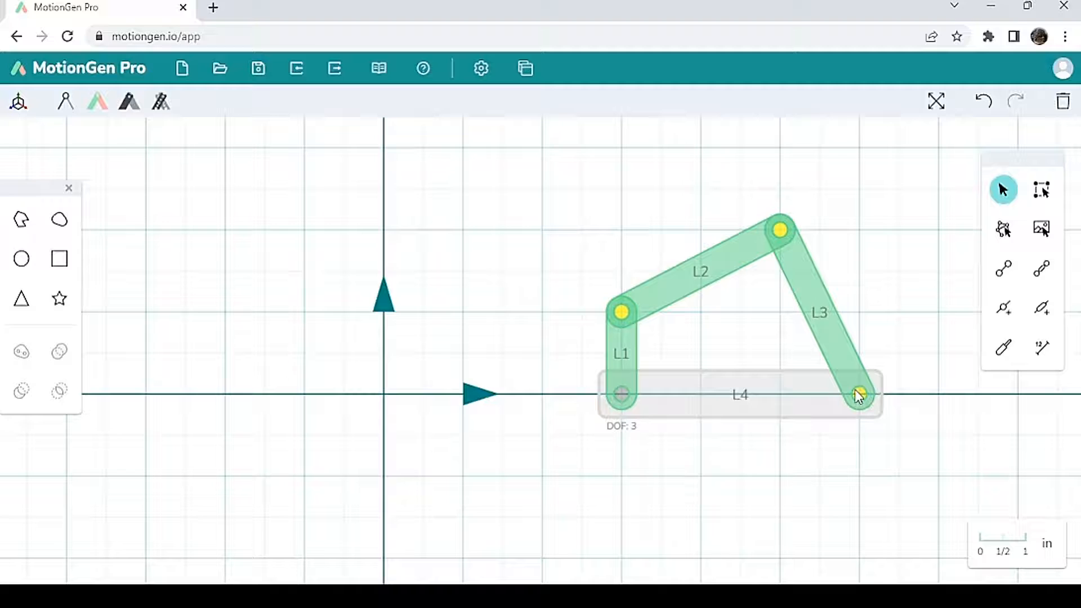
left_click(858, 395)
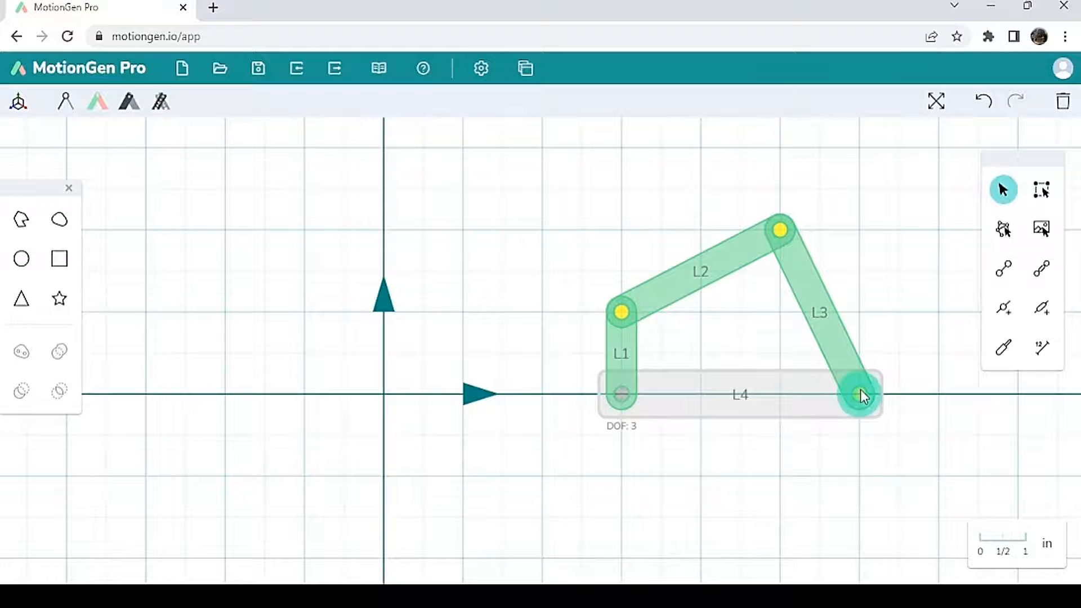
left_click(858, 395)
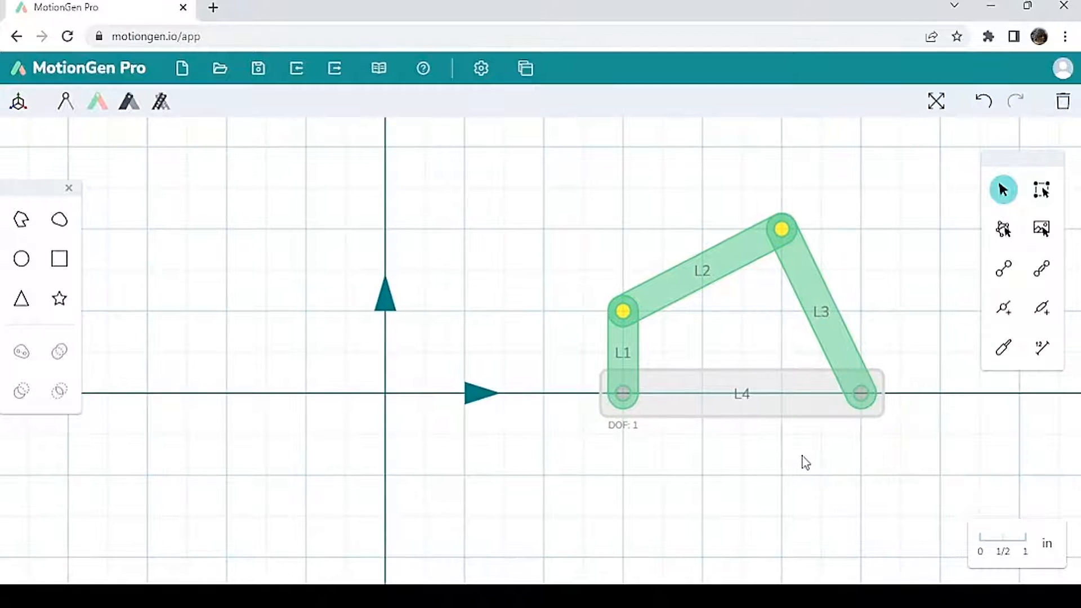
mouse_move(702, 406)
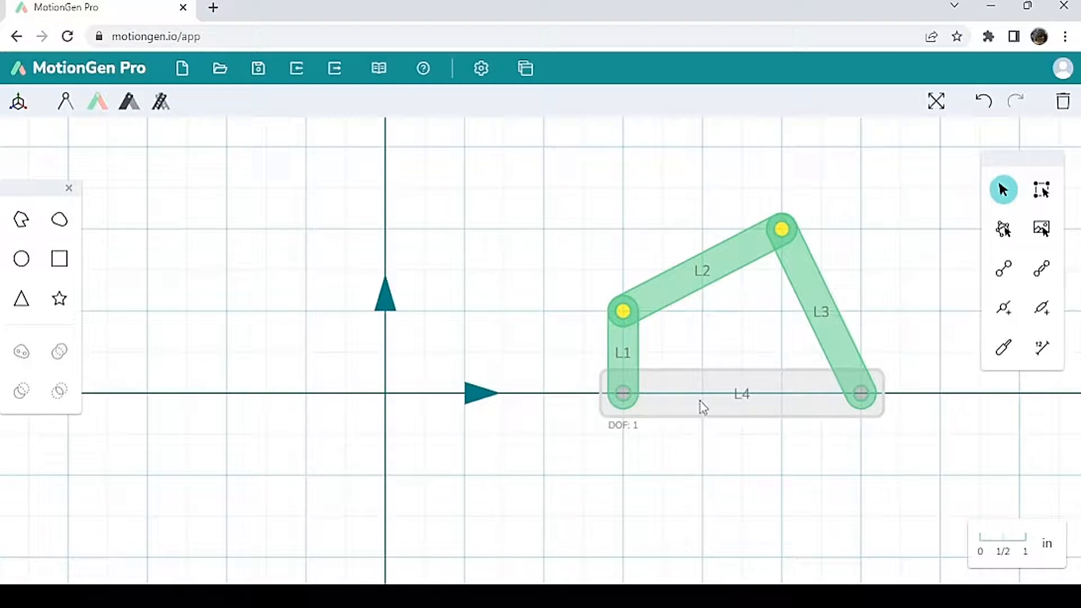
mouse_move(715, 406)
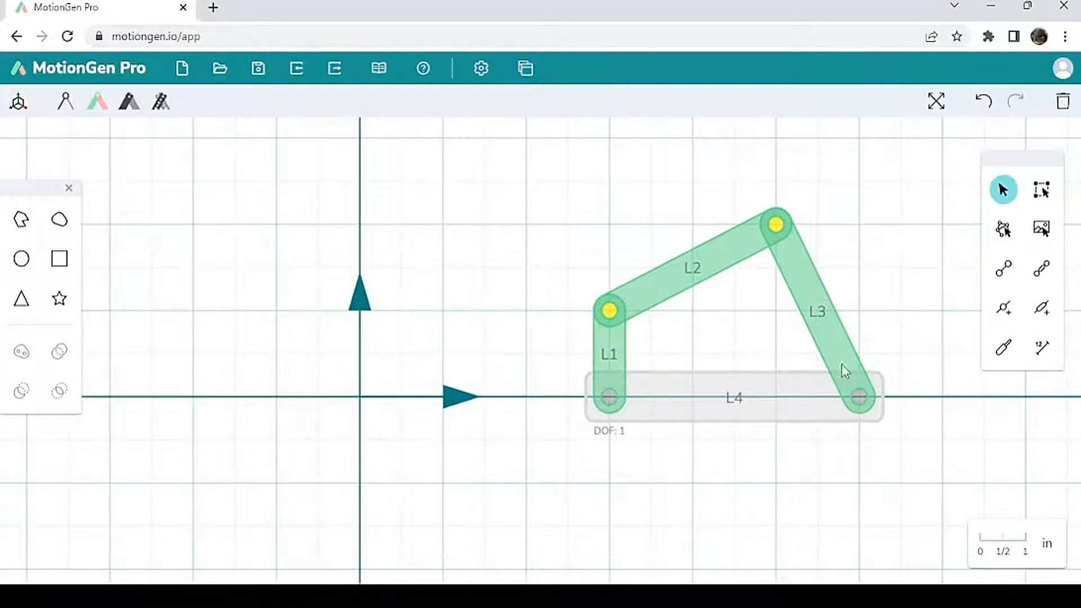
mouse_move(724, 426)
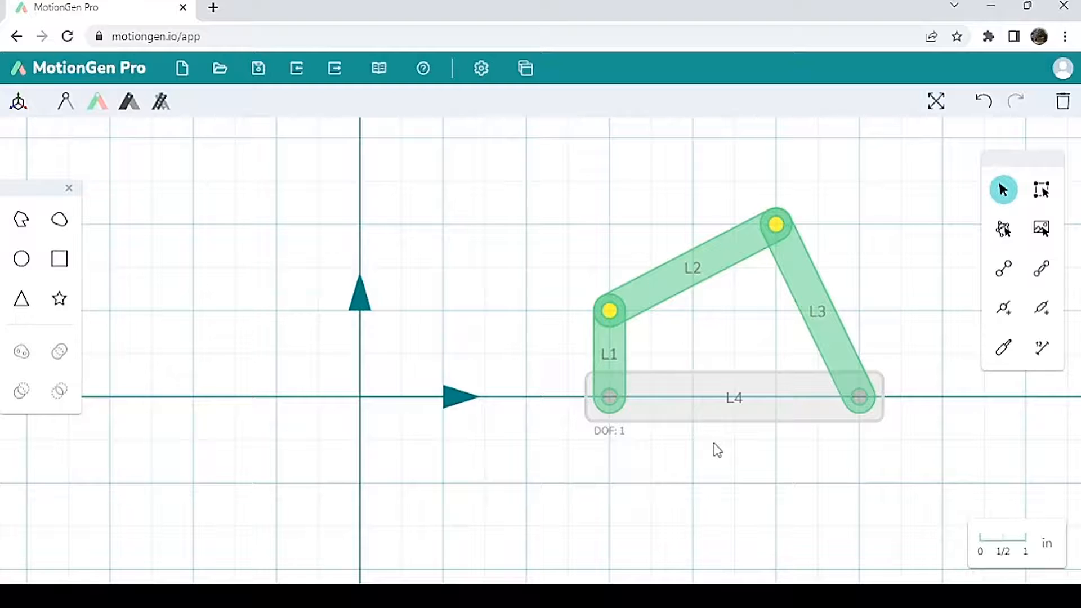
mouse_move(731, 443)
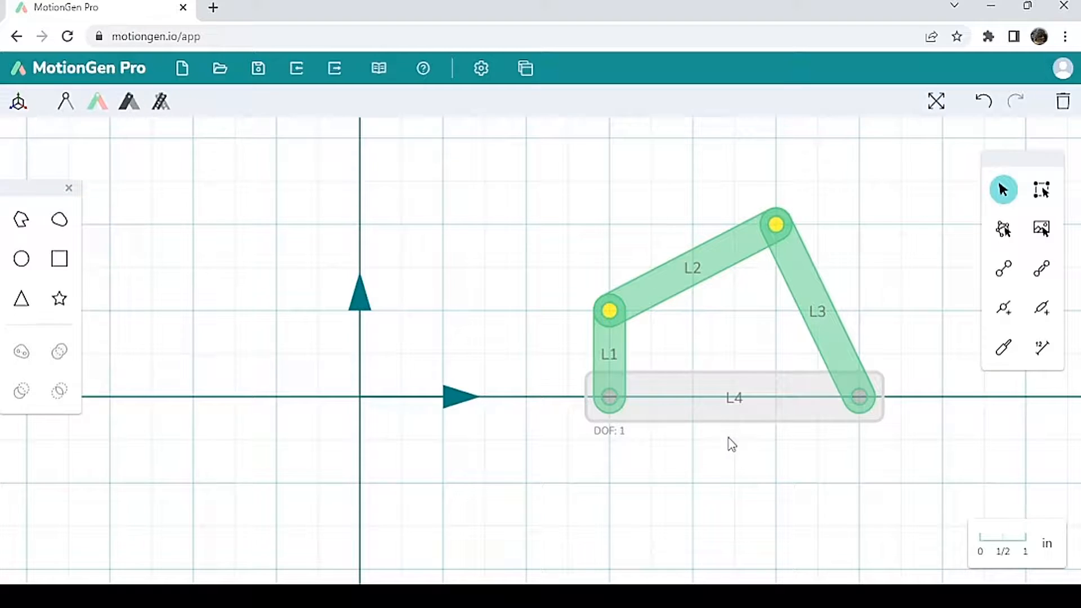
mouse_move(598, 453)
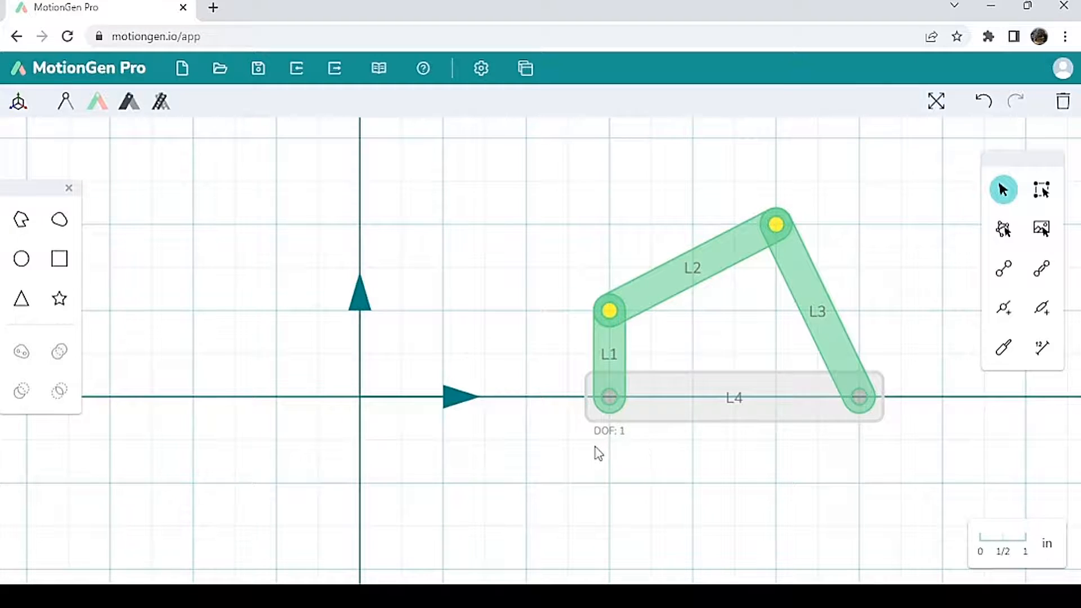
mouse_move(585, 446)
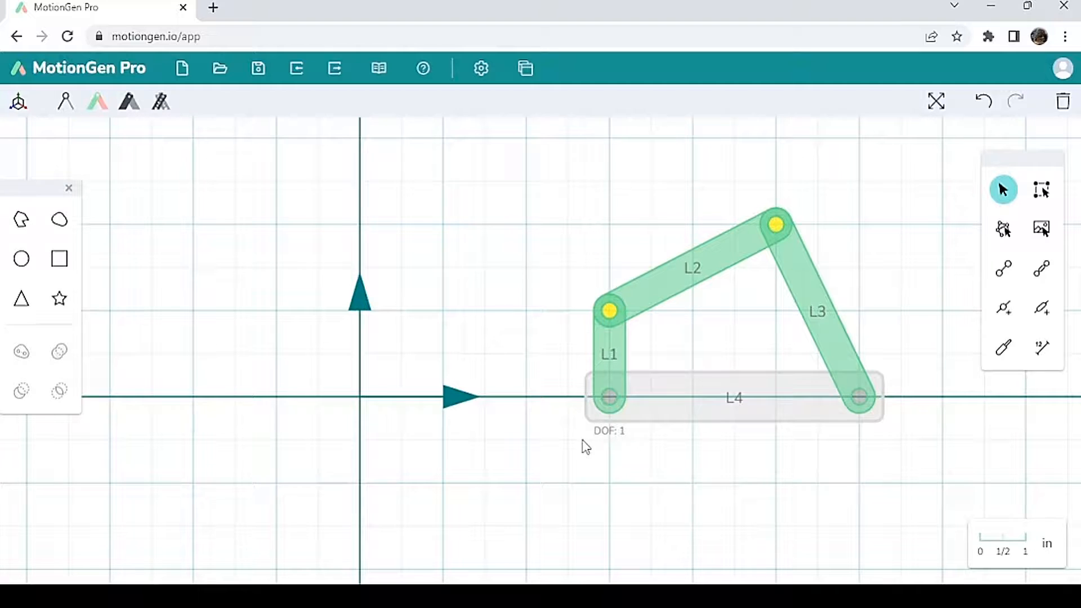
mouse_move(624, 454)
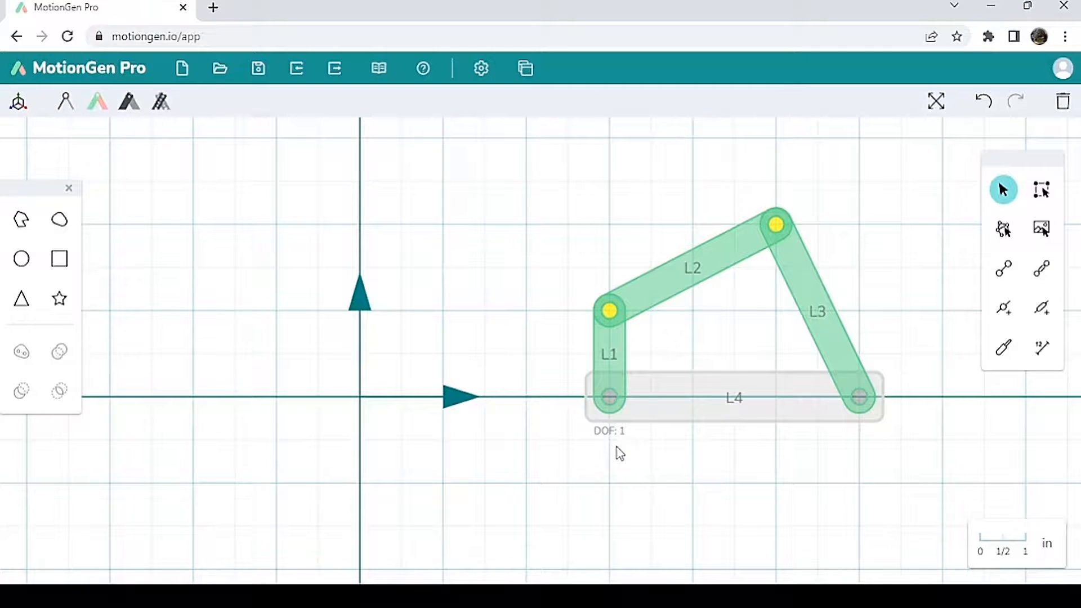
mouse_move(627, 453)
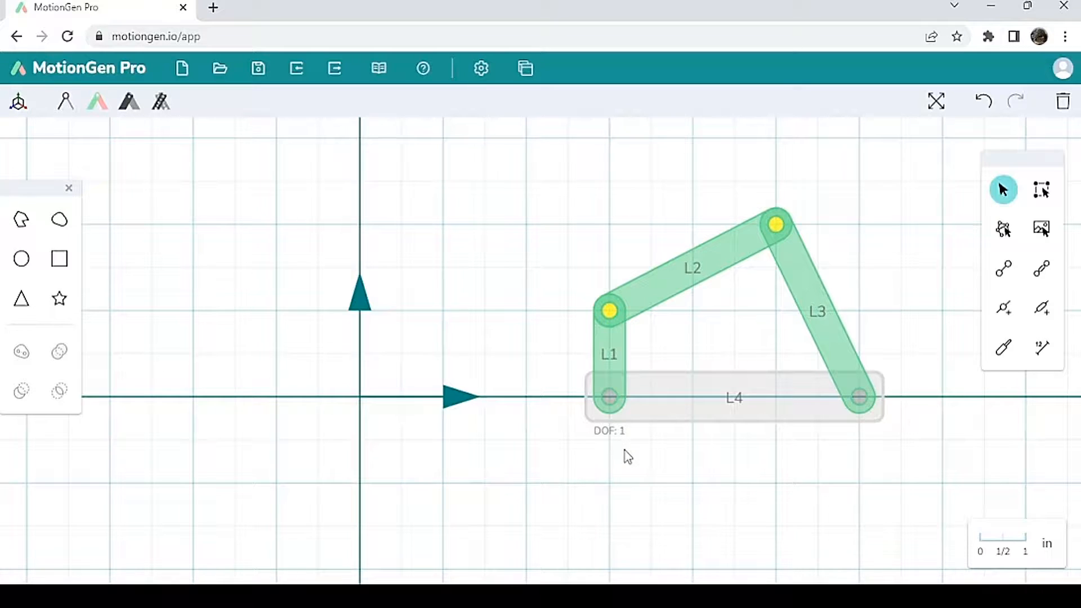
mouse_move(702, 370)
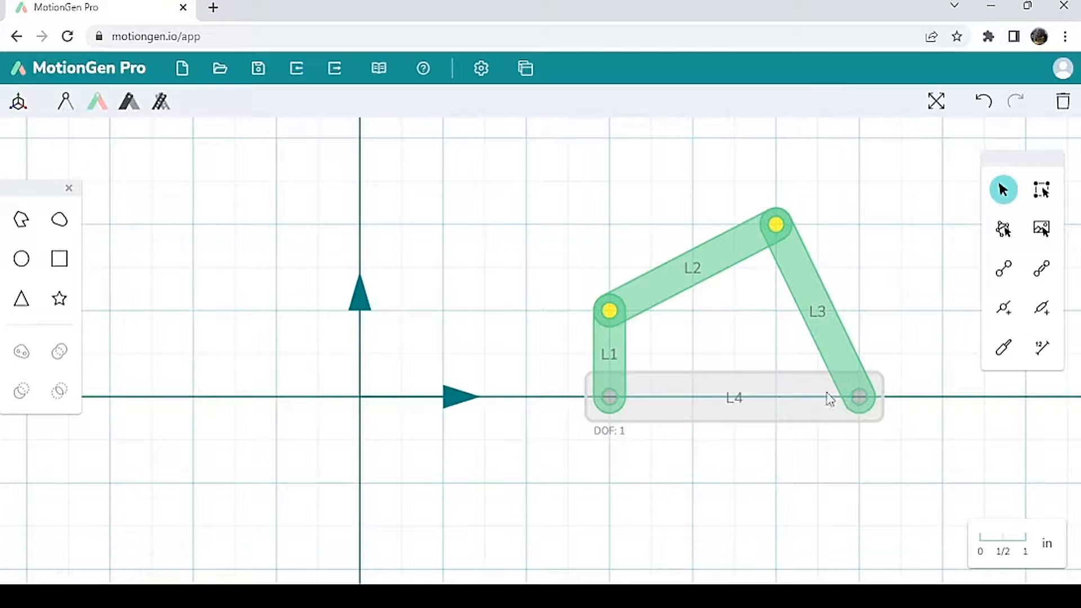
mouse_move(597, 361)
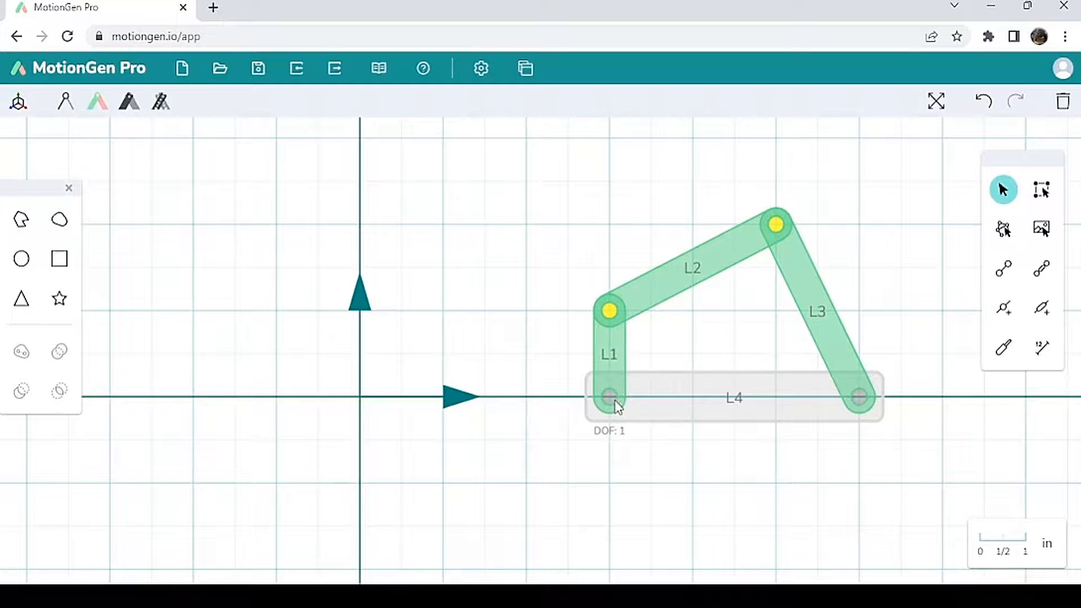
Step: Add a rotary actuator at L1's ground pivot and play the linkage animation
left_click(609, 397)
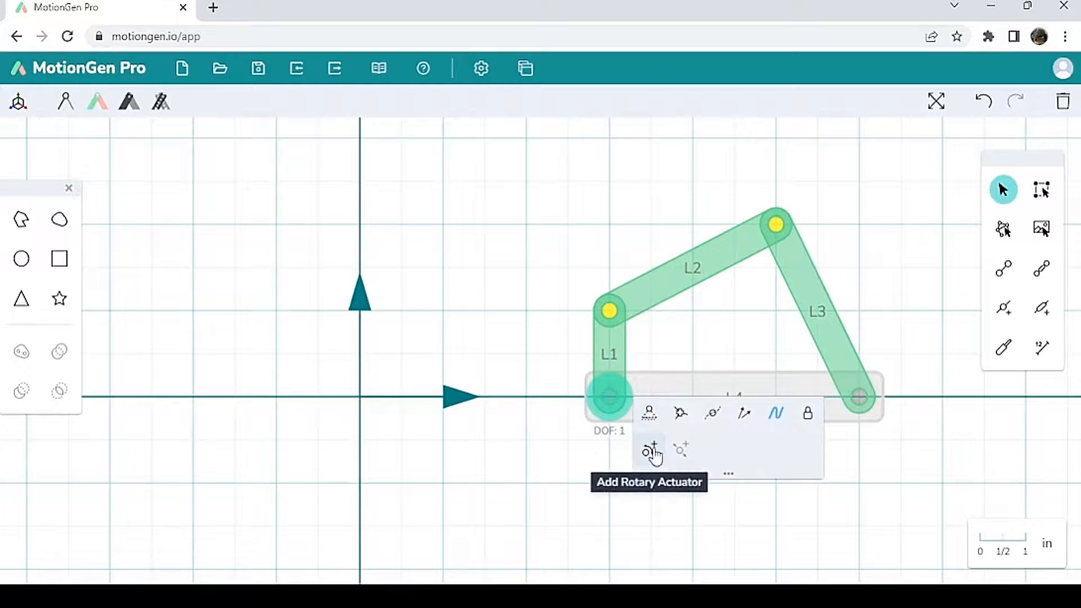
left_click(650, 449)
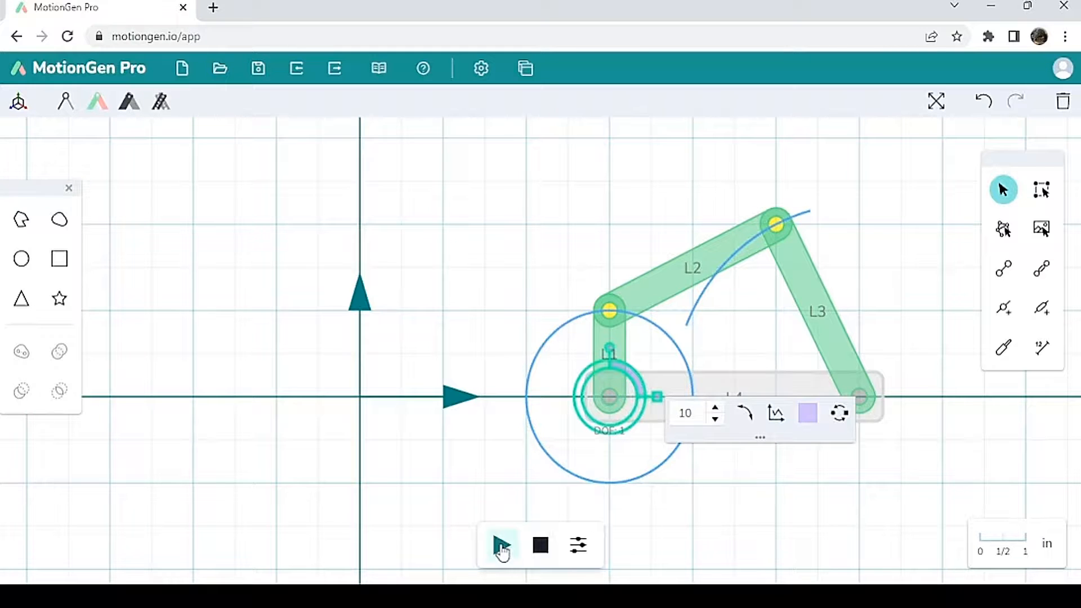
left_click(502, 545)
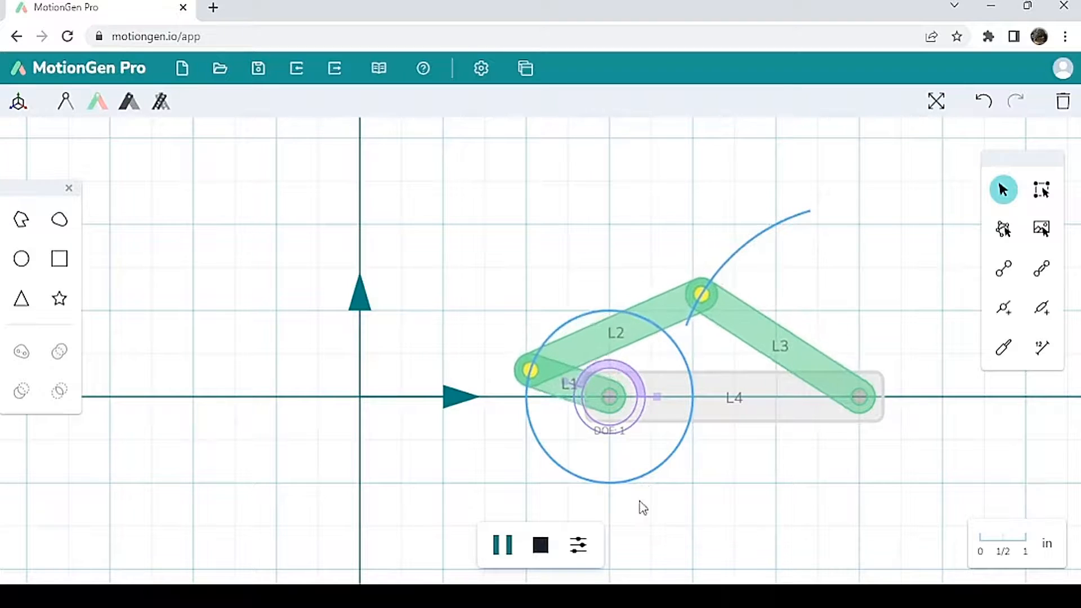
left_click(540, 545)
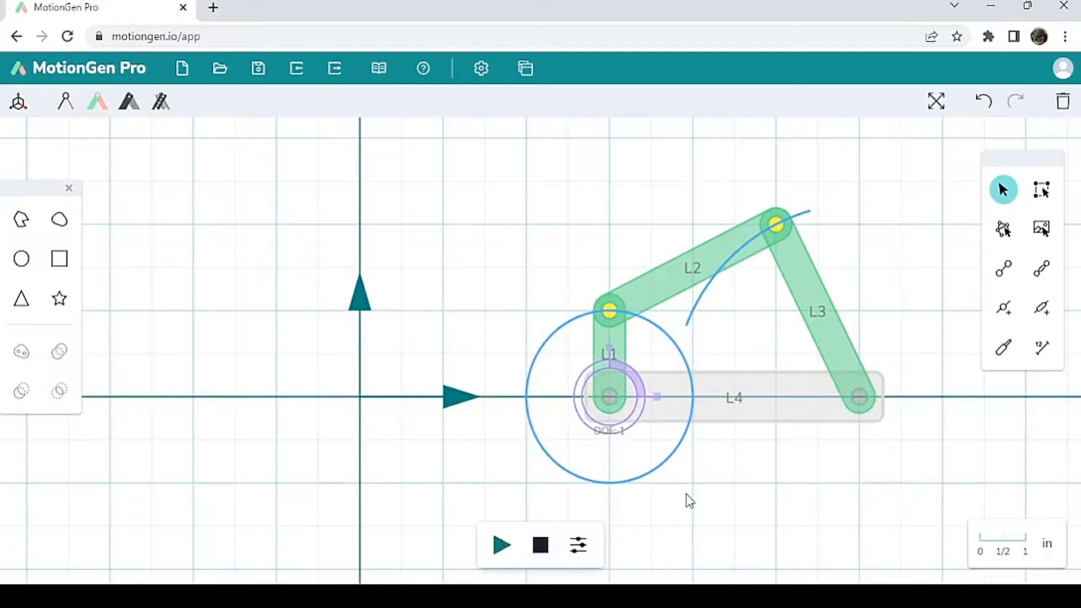
mouse_move(691, 440)
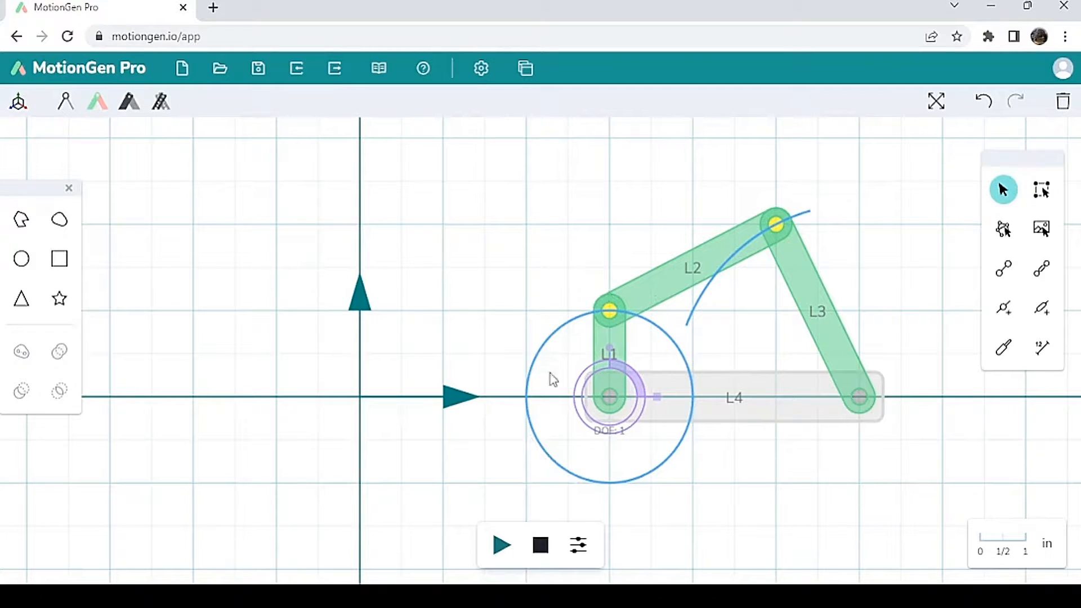
mouse_move(763, 232)
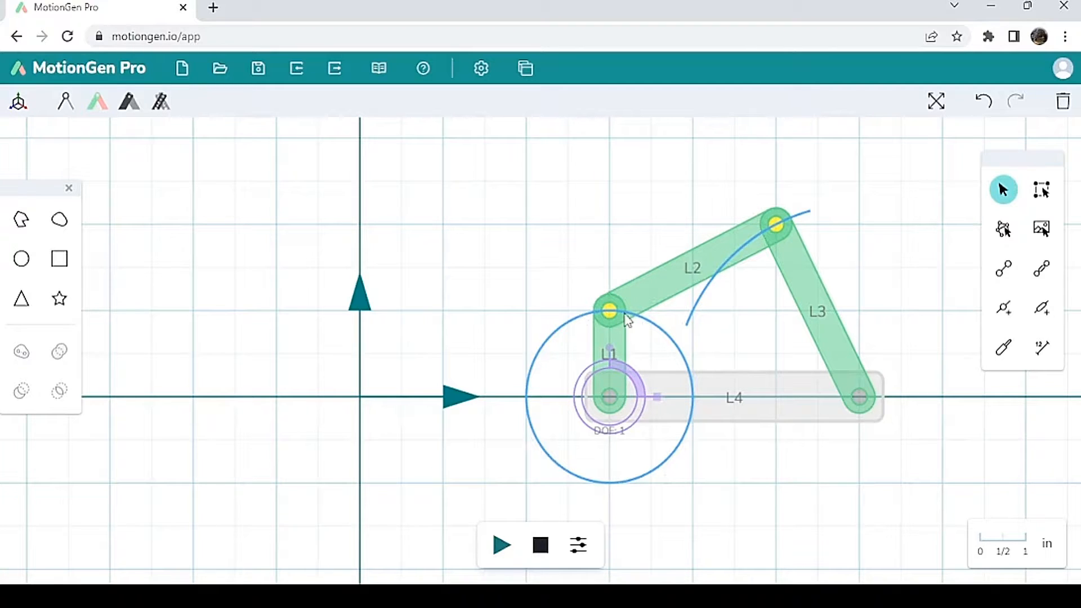
mouse_move(834, 334)
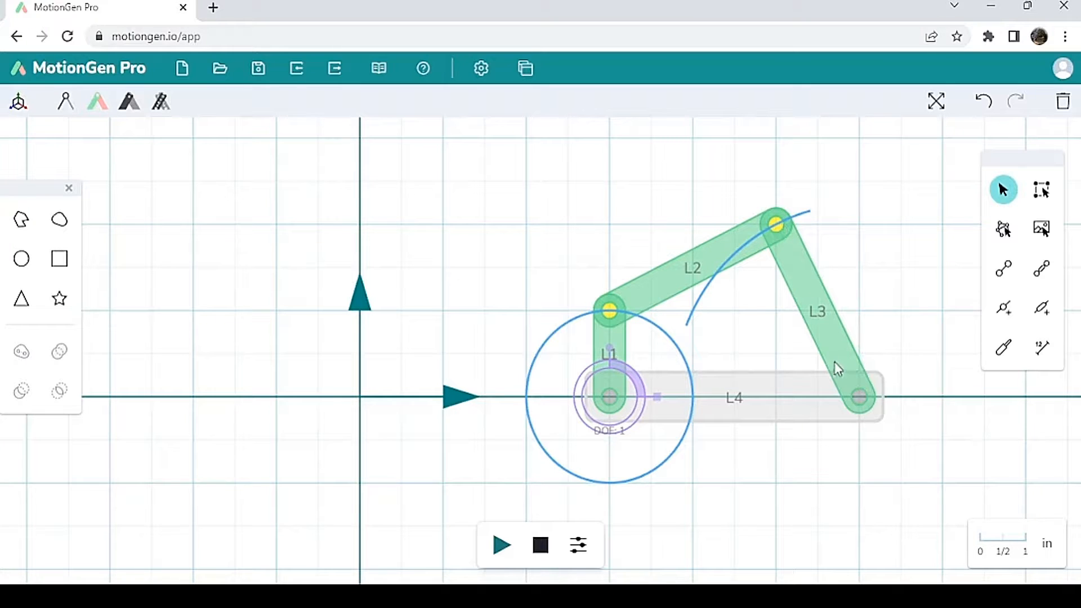
mouse_move(1003, 228)
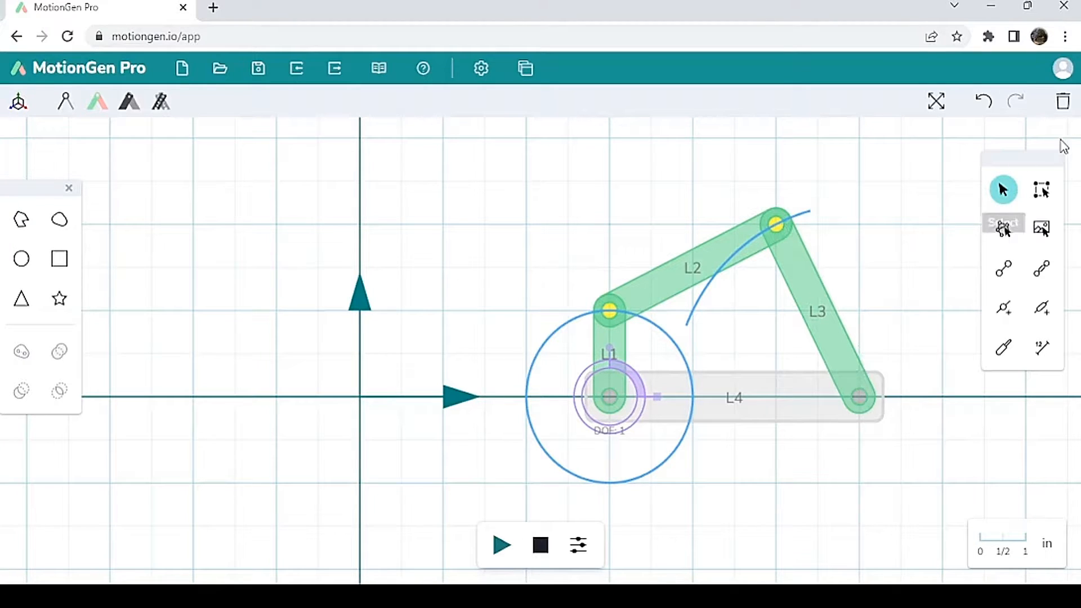
mouse_move(1061, 101)
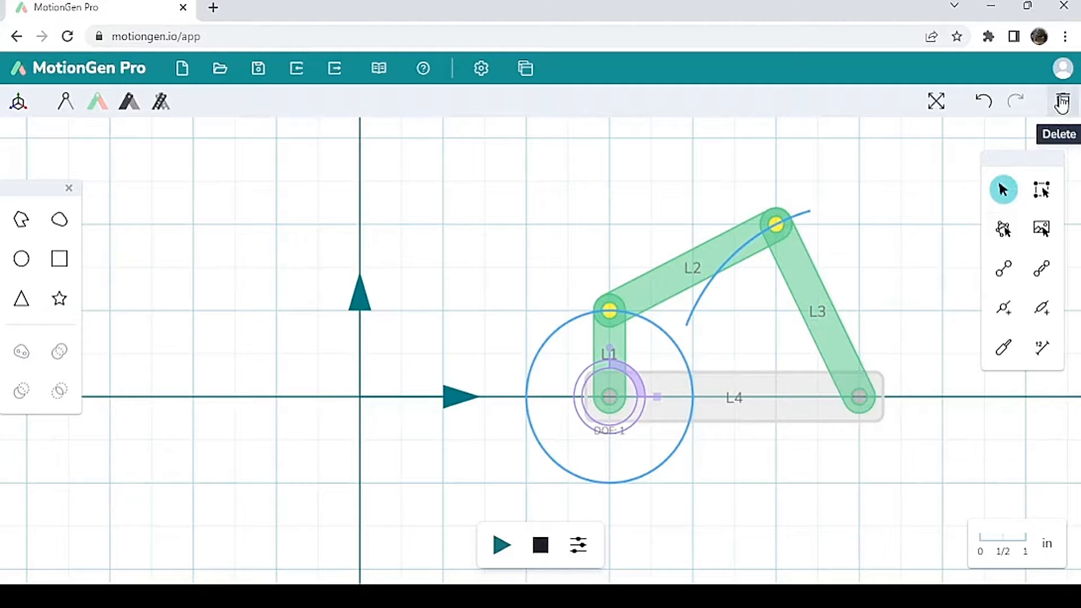
Step: Clear the canvas and draw a new link L1 along the x-axis from the origin
left_click(1062, 101)
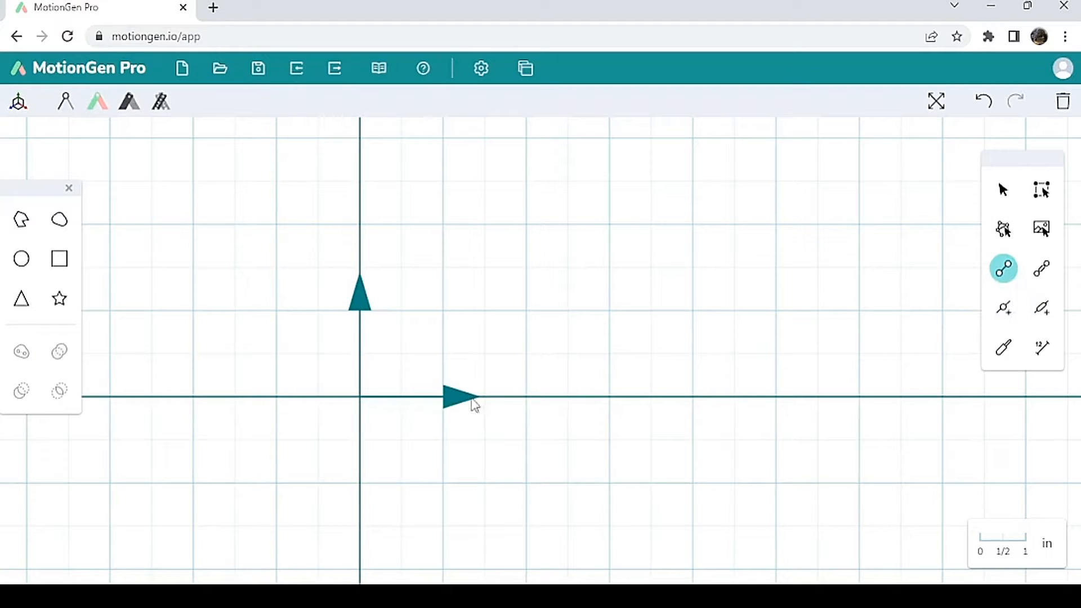
mouse_move(364, 404)
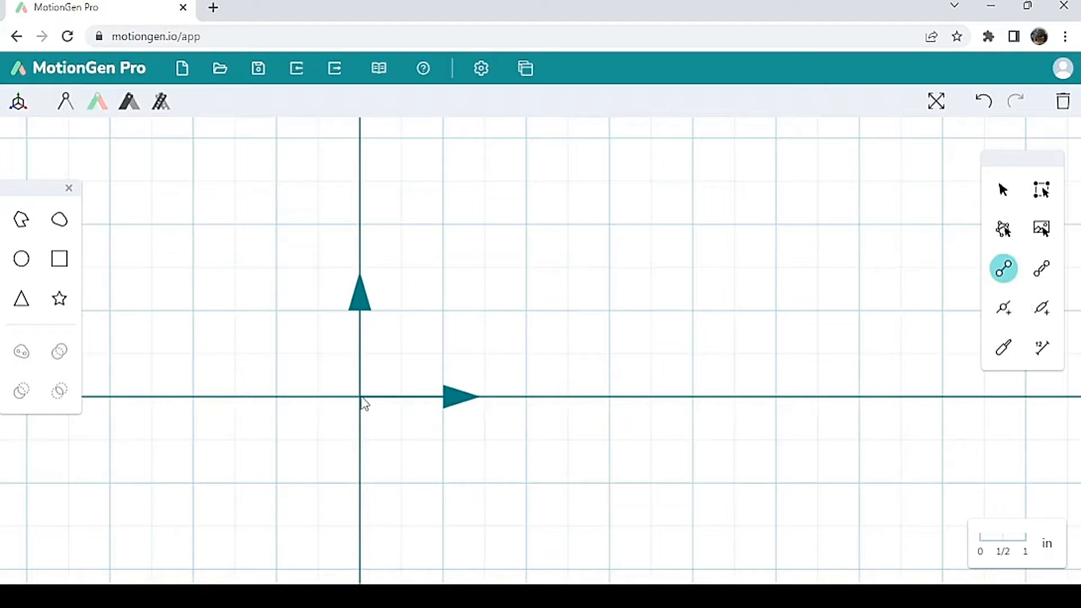
left_click_drag(351, 395, 683, 395)
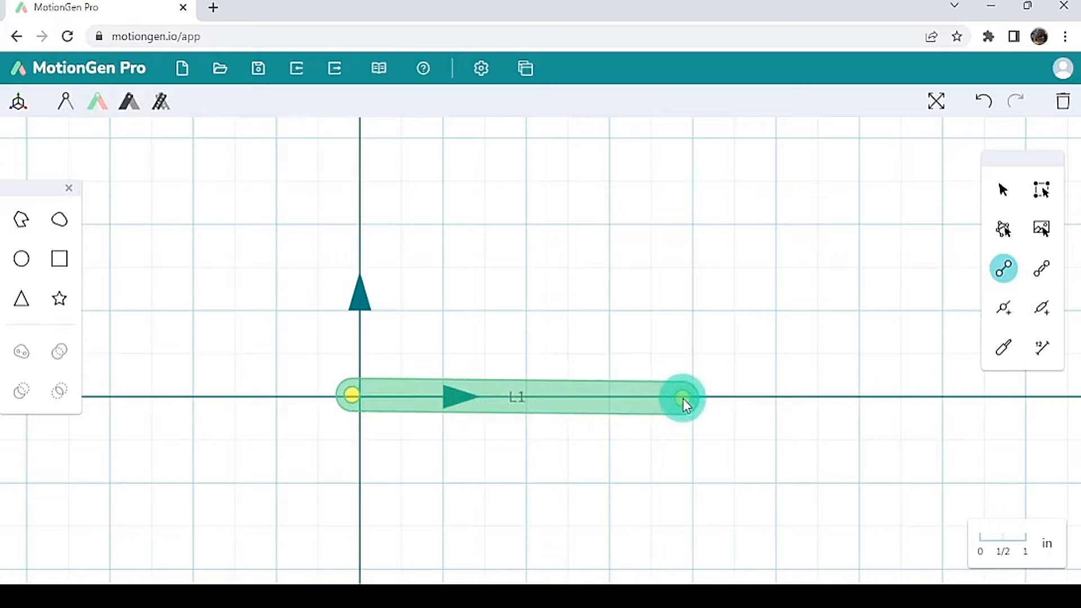
left_click(682, 396)
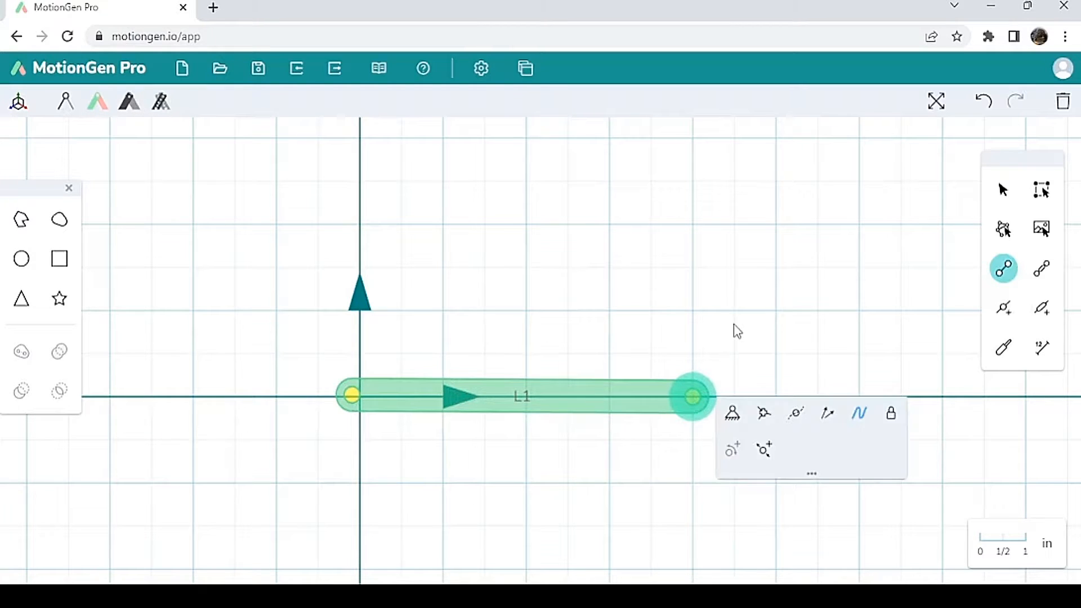
left_click(1002, 189)
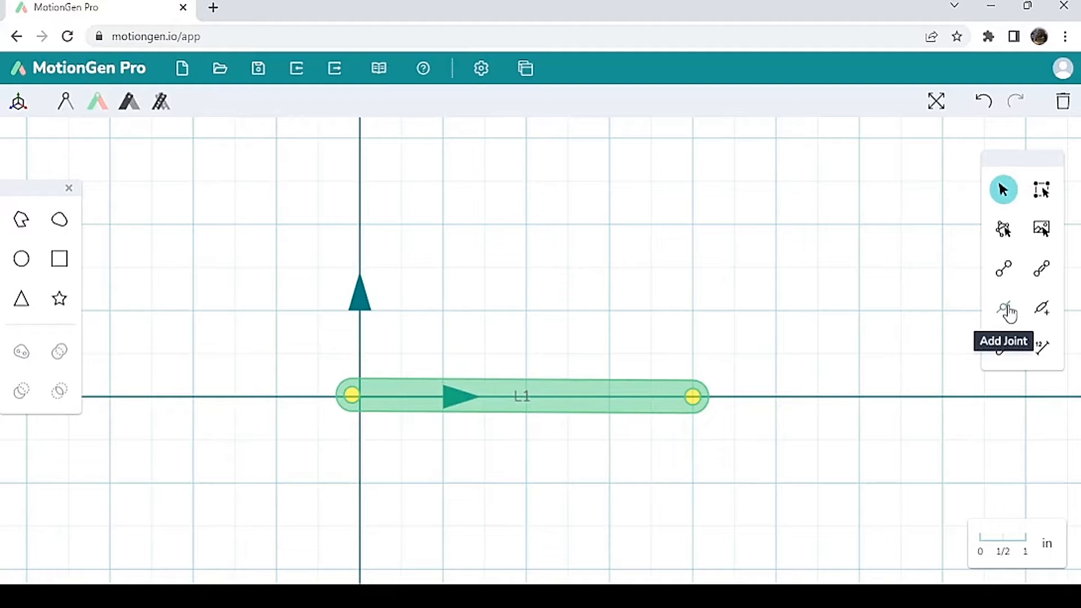
Step: Add a joint at L1's midpoint and draw L2 upward from it
left_click(1003, 309)
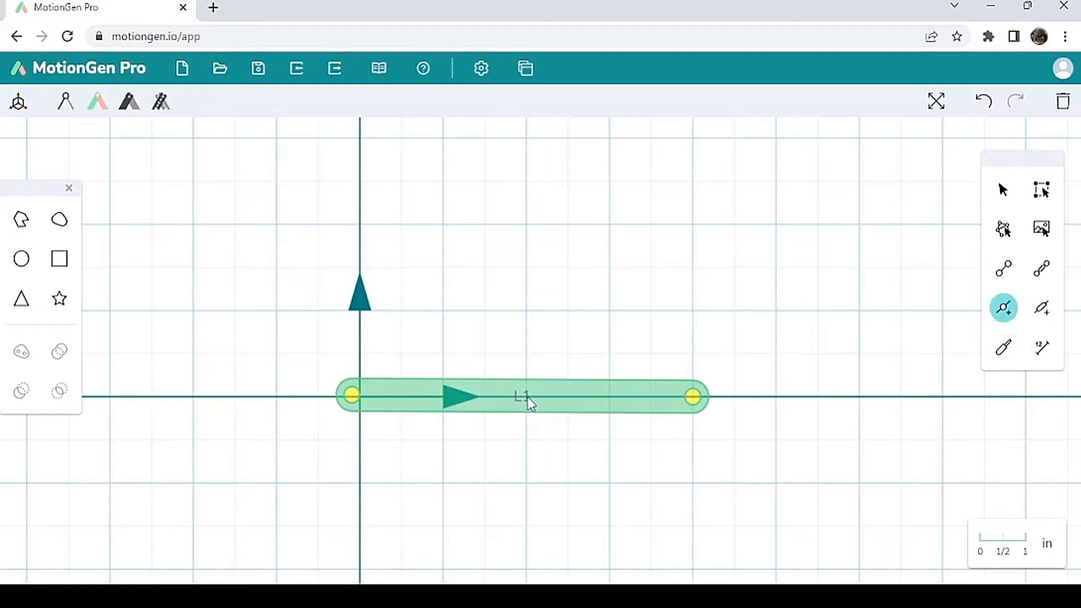
left_click(523, 396)
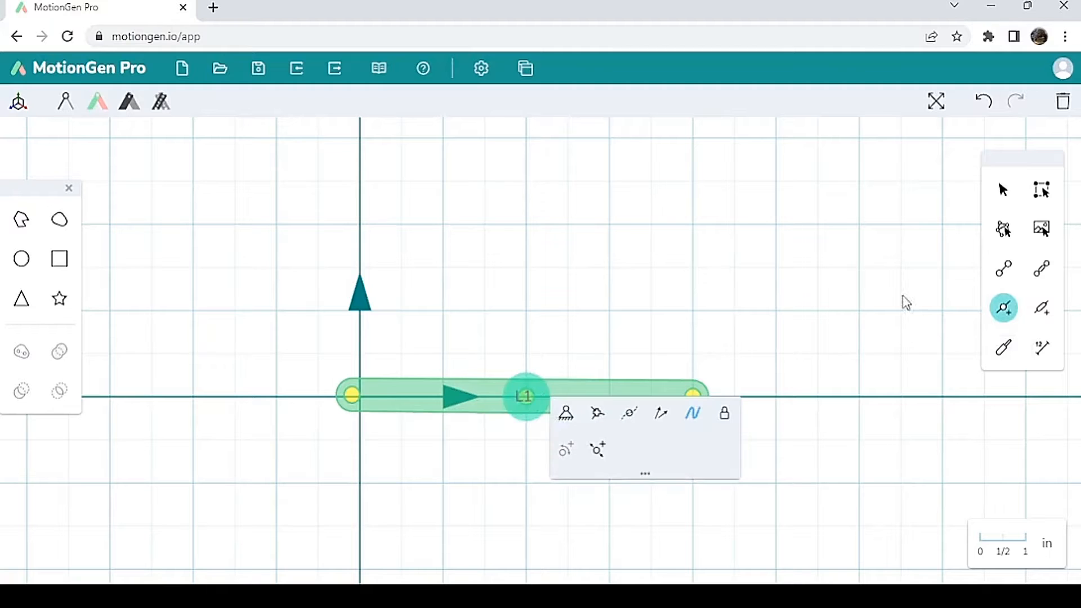
left_click(1004, 268)
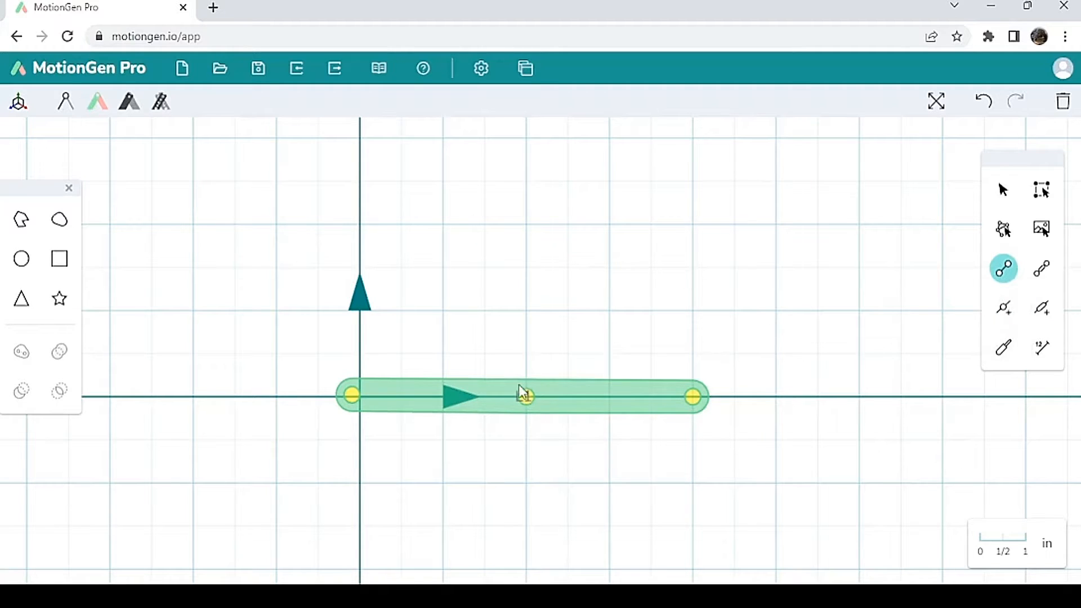
left_click_drag(526, 396, 562, 124)
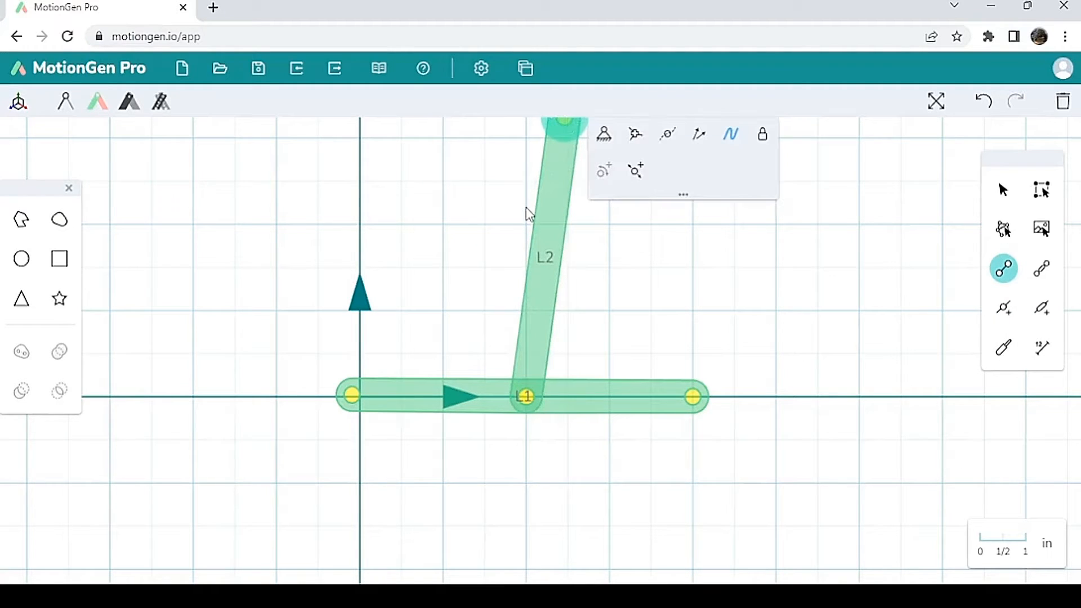
mouse_move(984, 101)
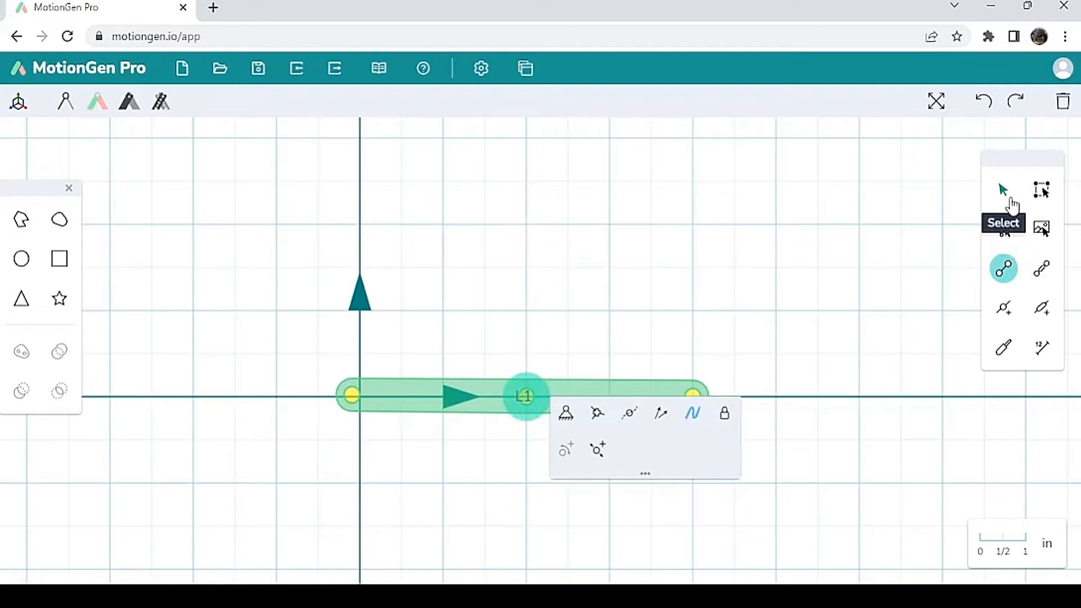
Step: Drag L1's middle joint above the x-axis, reshaping L1 into a triangular plate
left_click(1003, 189)
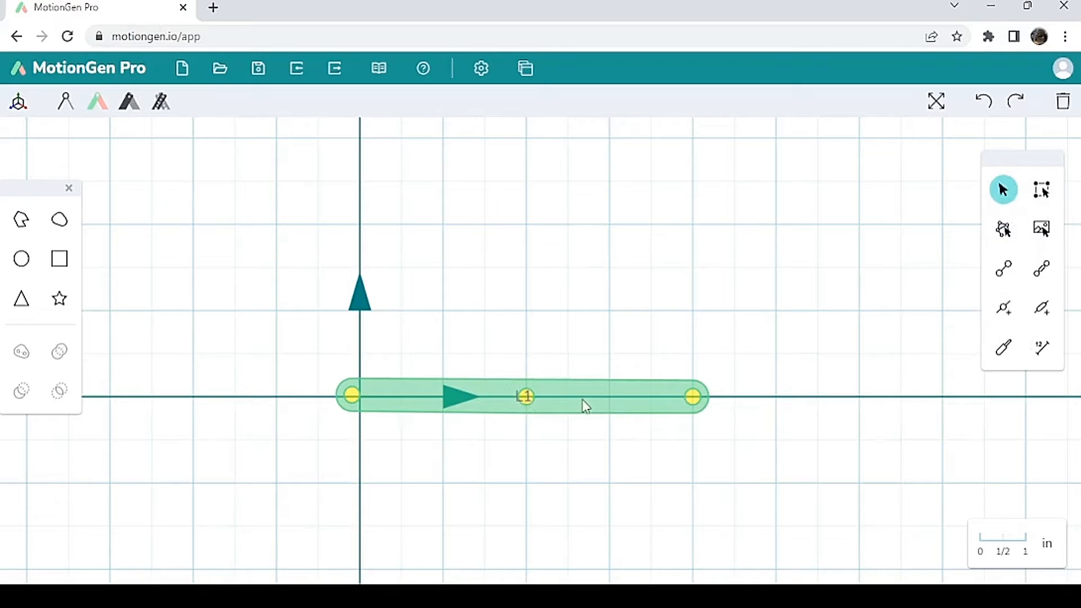
left_click_drag(526, 395, 494, 222)
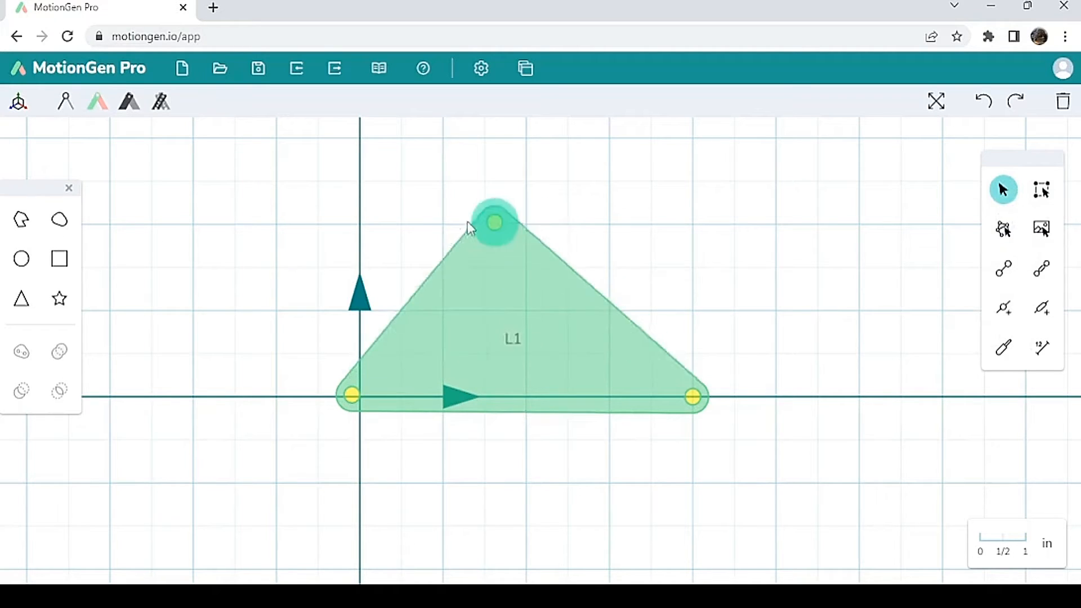
left_click_drag(494, 223, 518, 210)
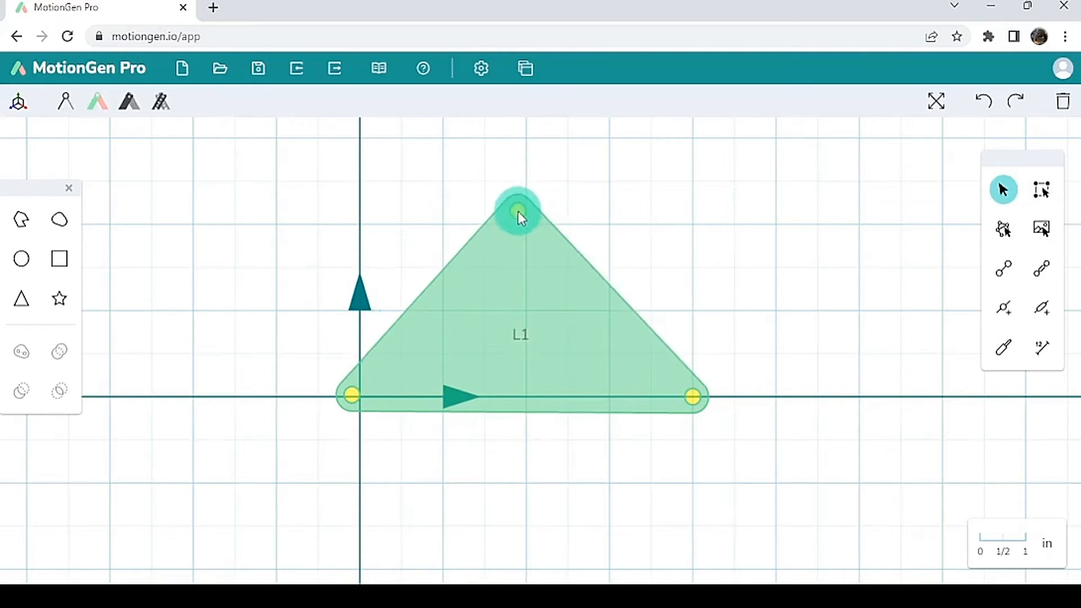
left_click_drag(518, 211, 644, 231)
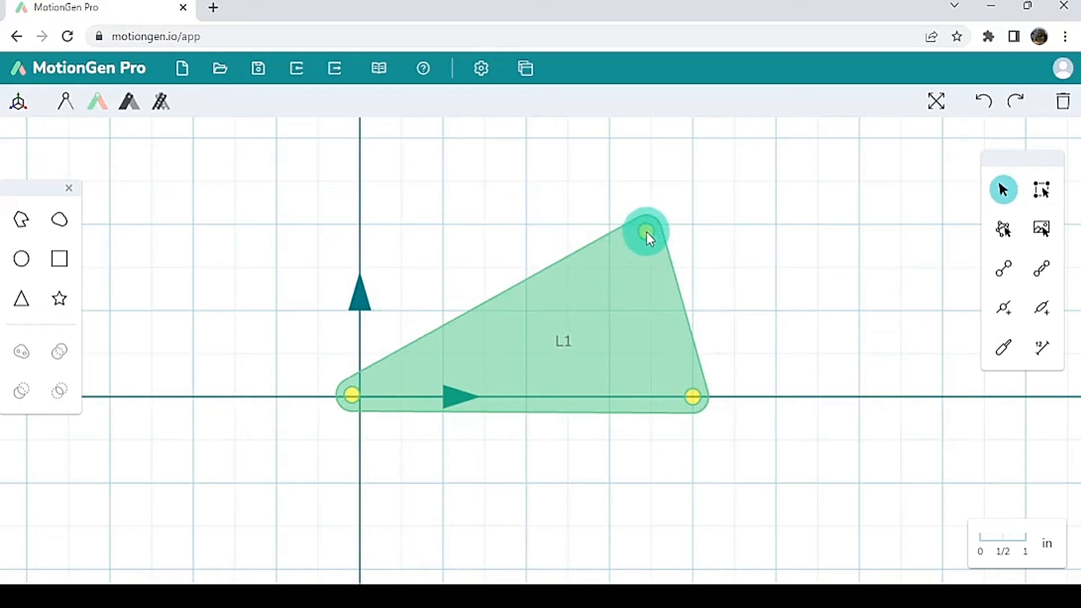
Step: Add a joint on L1's upper-left edge, making it a four-cornered plate
left_click(1003, 308)
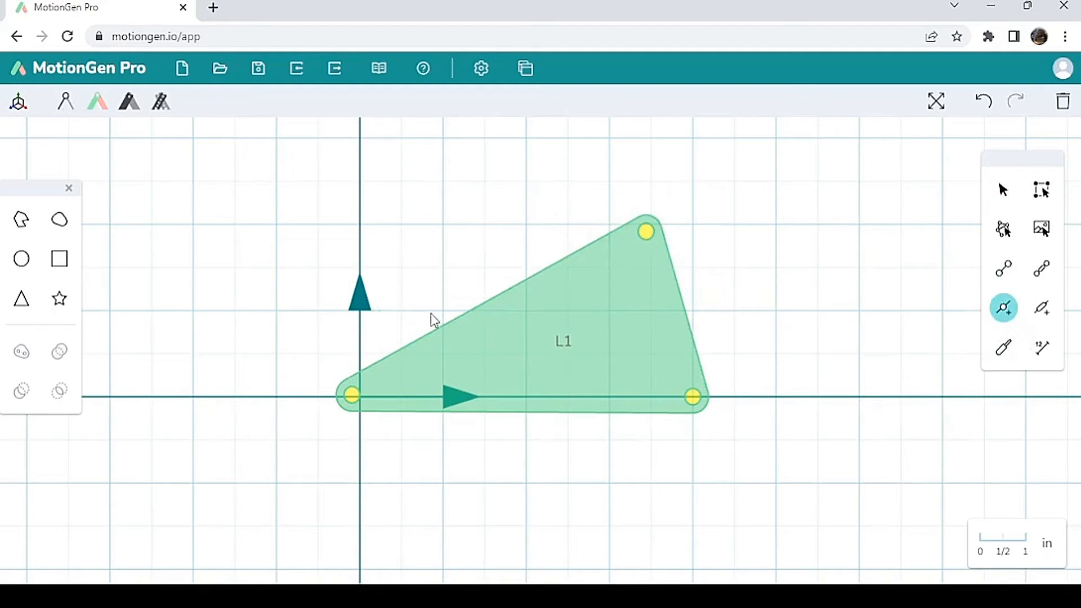
left_click(494, 322)
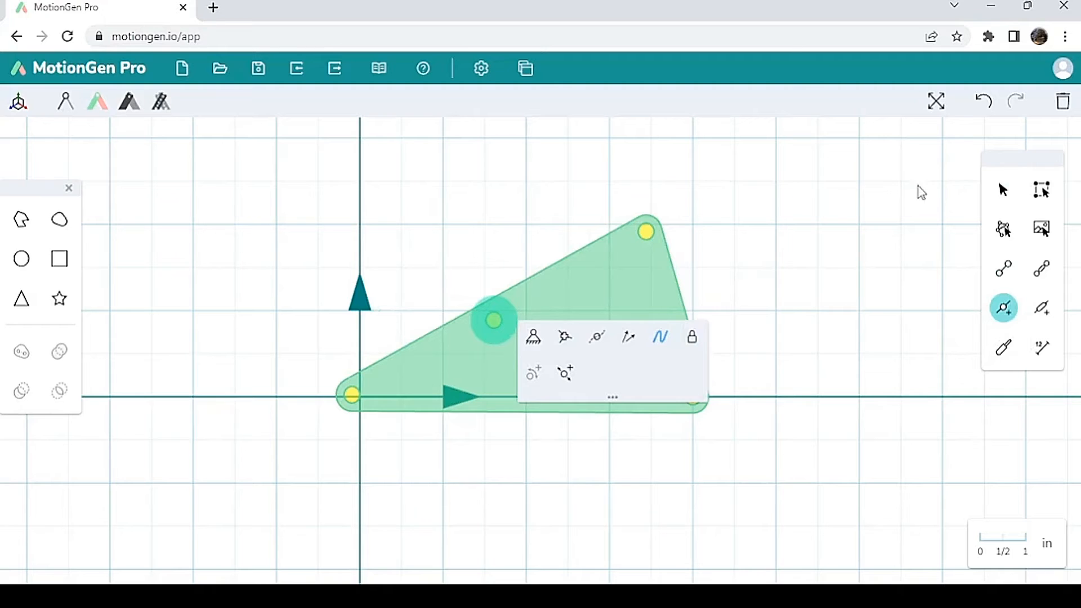
left_click(1003, 189)
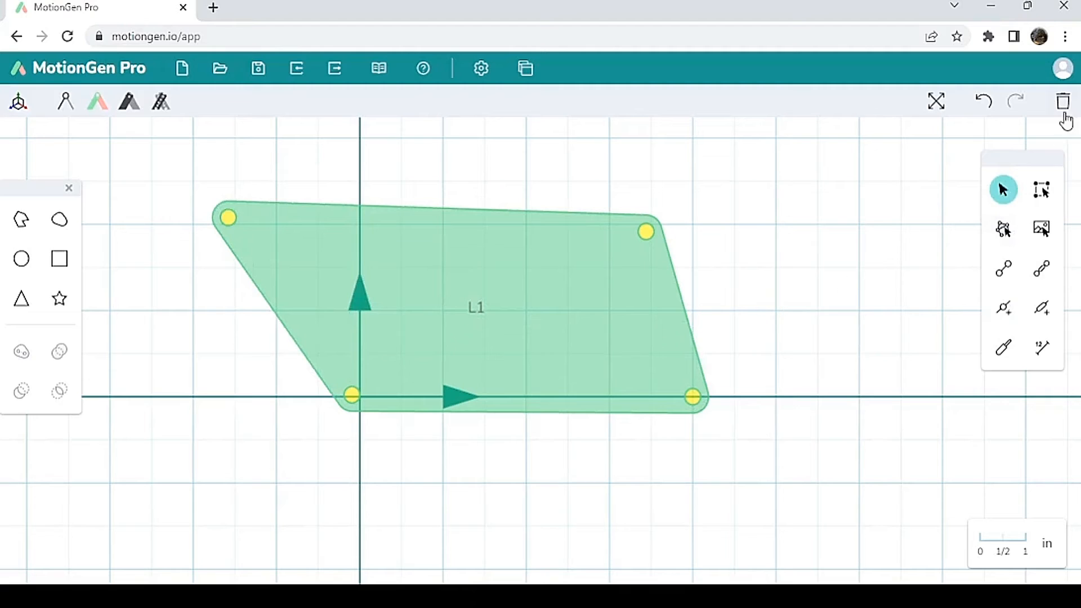
mouse_move(1064, 101)
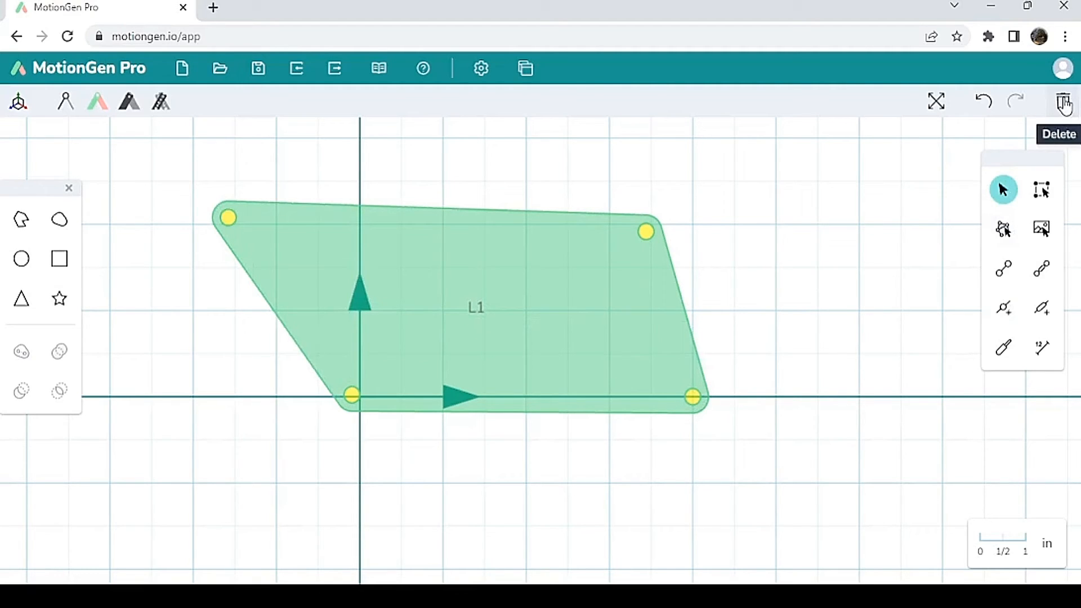